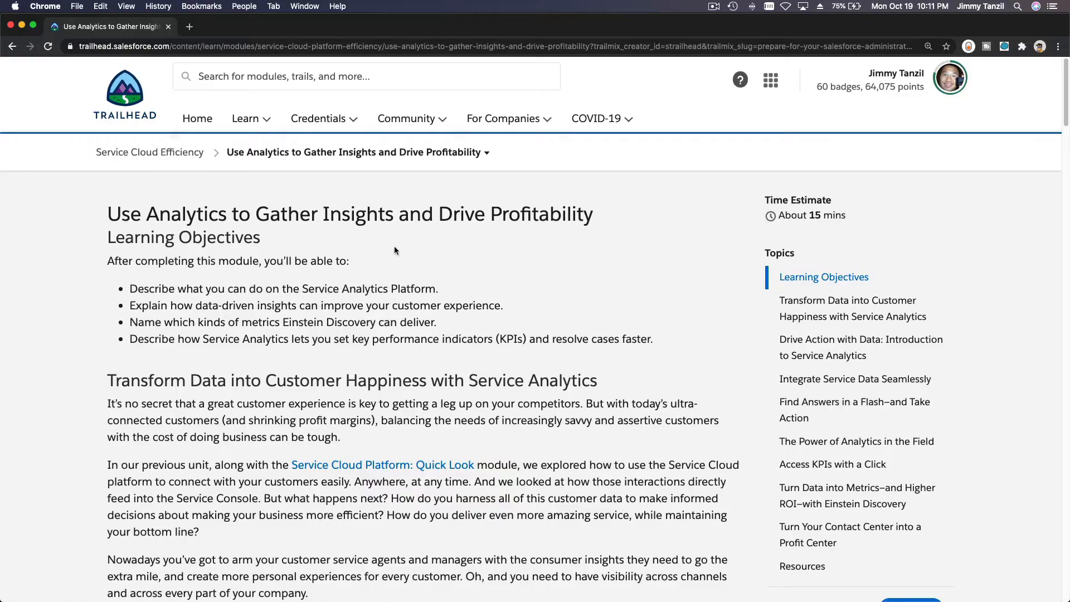
mouse_move(291, 181)
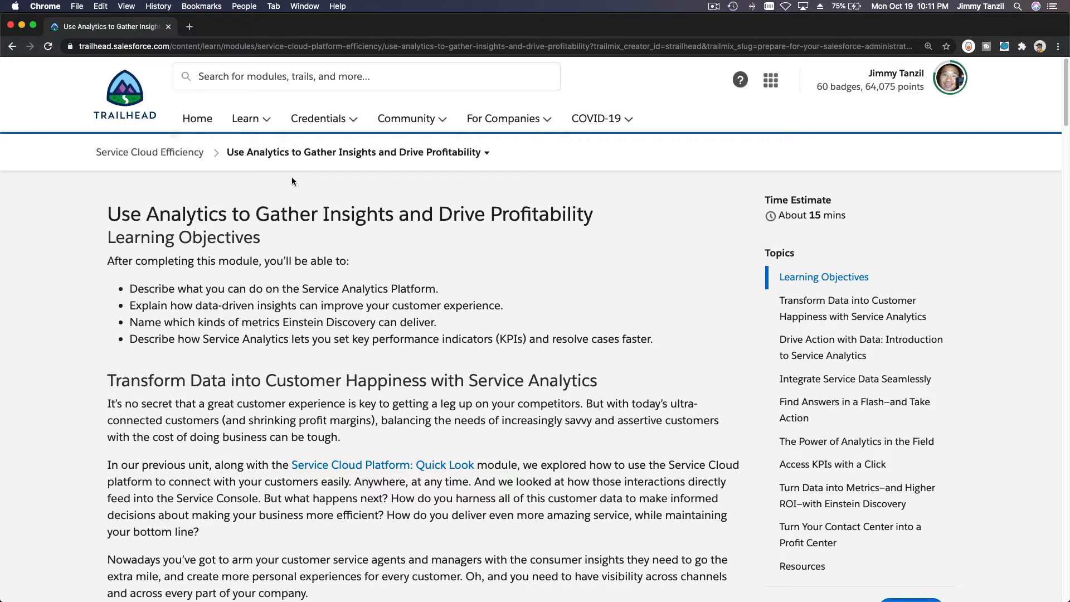
mouse_move(195, 182)
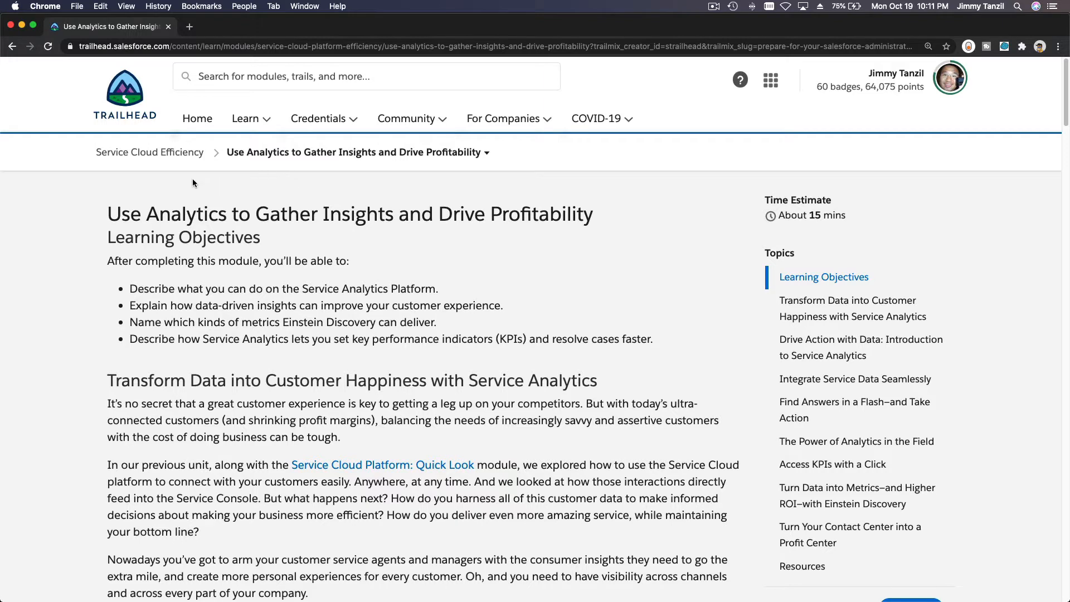
mouse_move(262, 169)
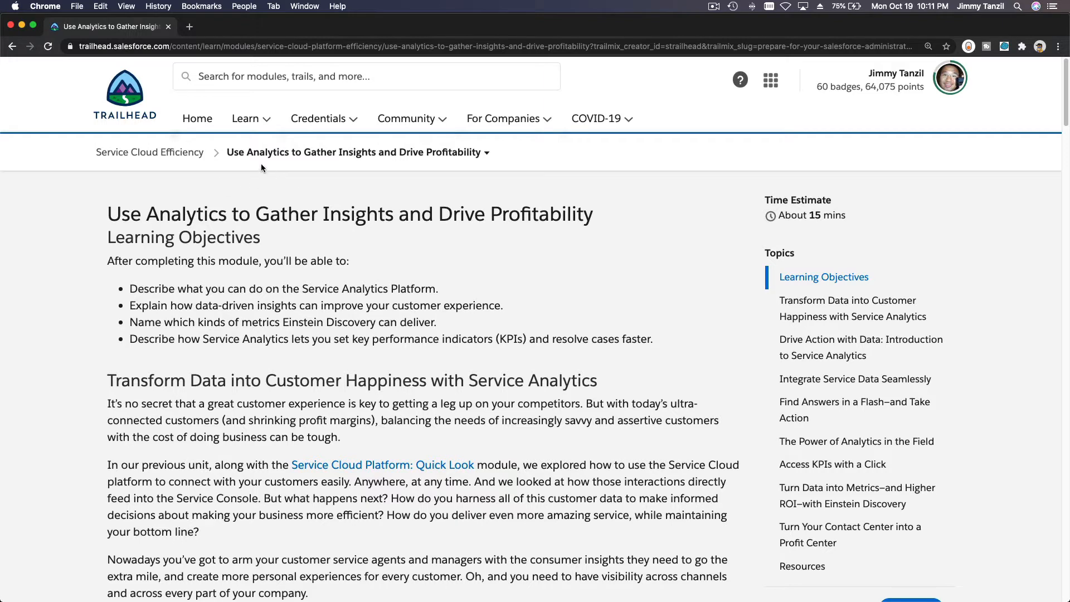
mouse_move(371, 176)
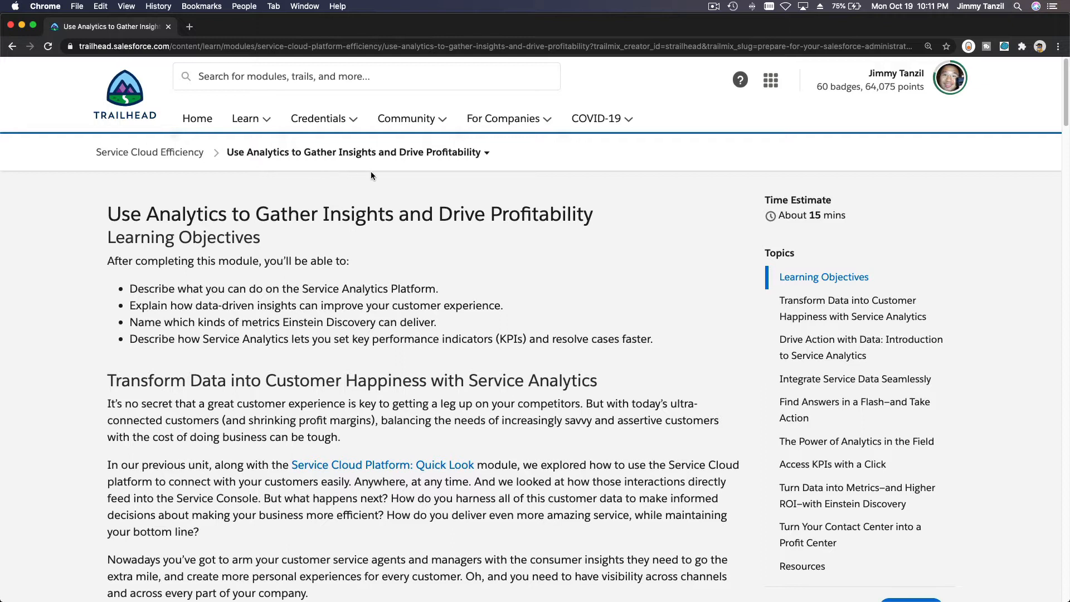
mouse_move(452, 189)
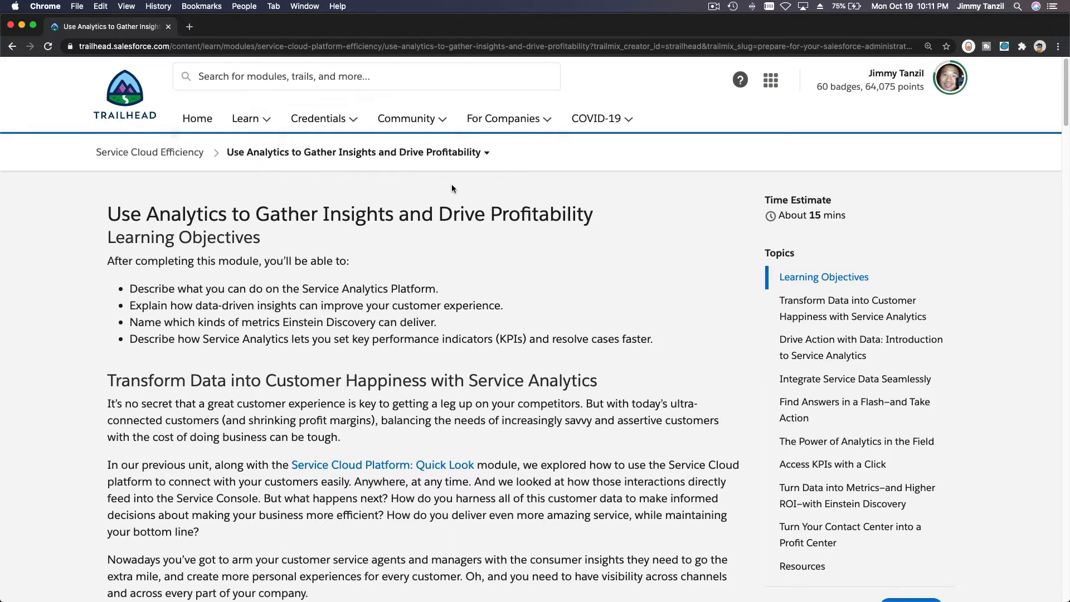
mouse_move(501, 277)
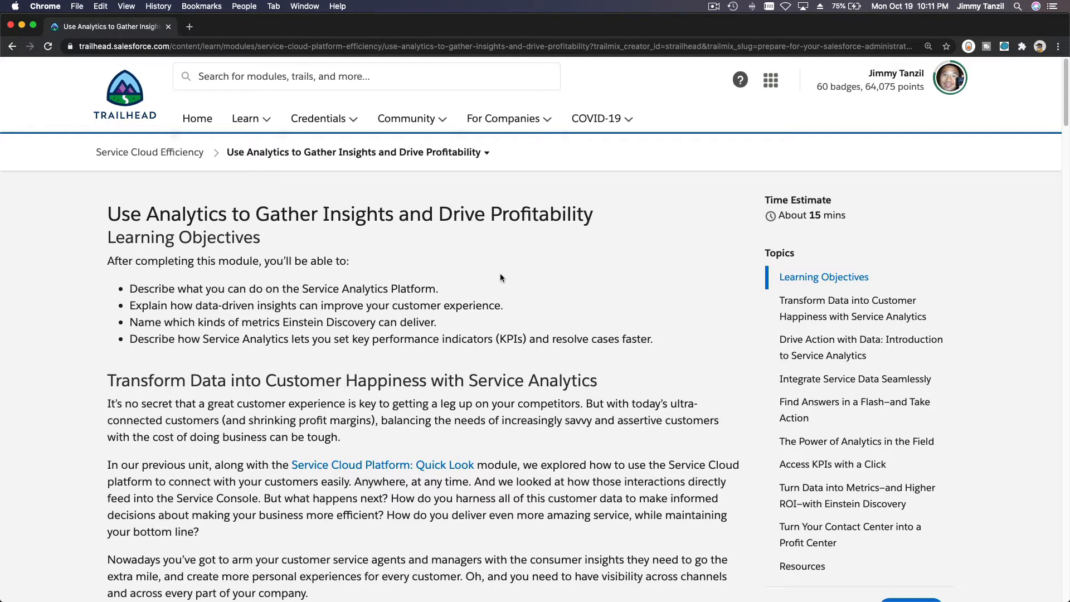
mouse_move(535, 283)
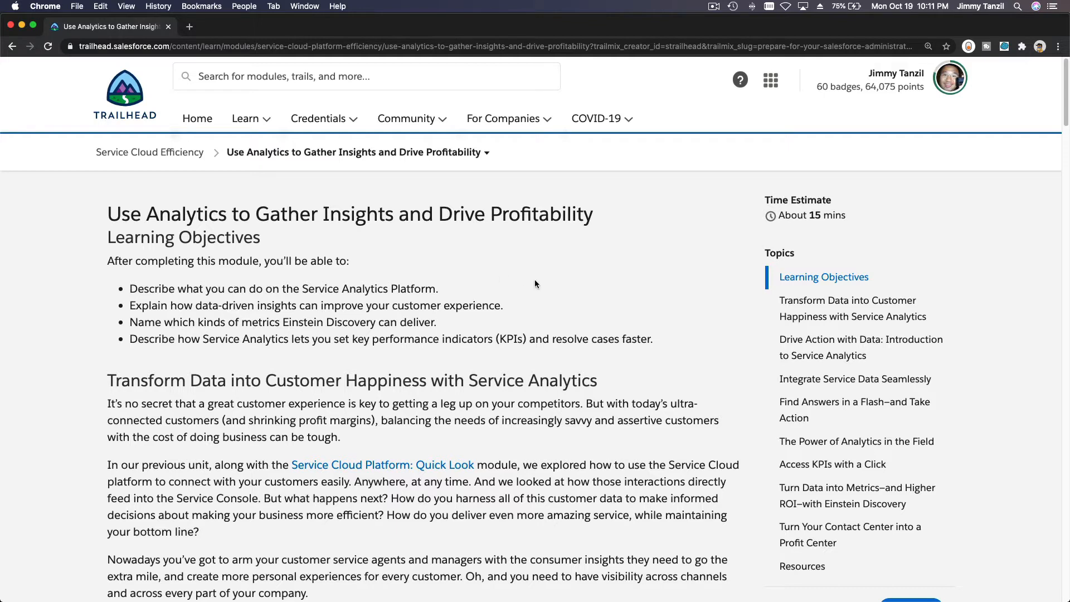
mouse_move(413, 331)
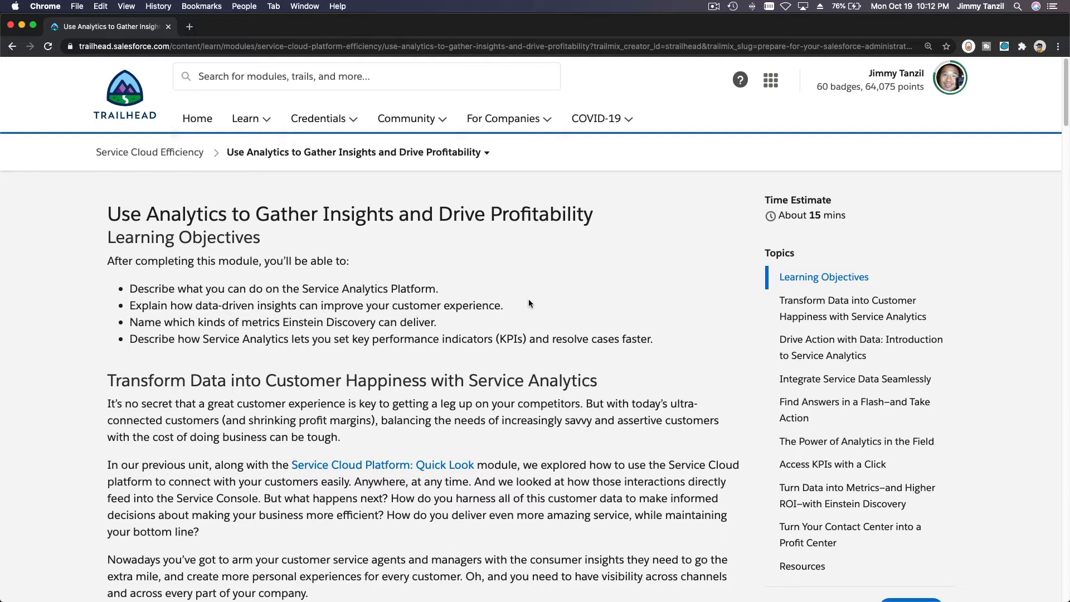
mouse_move(524, 280)
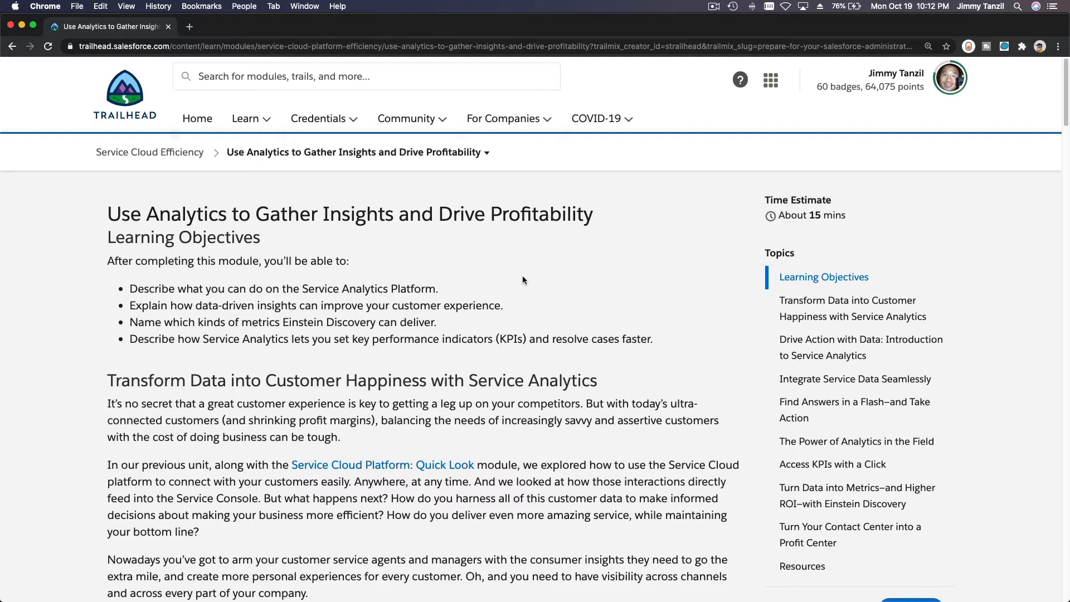
mouse_move(547, 293)
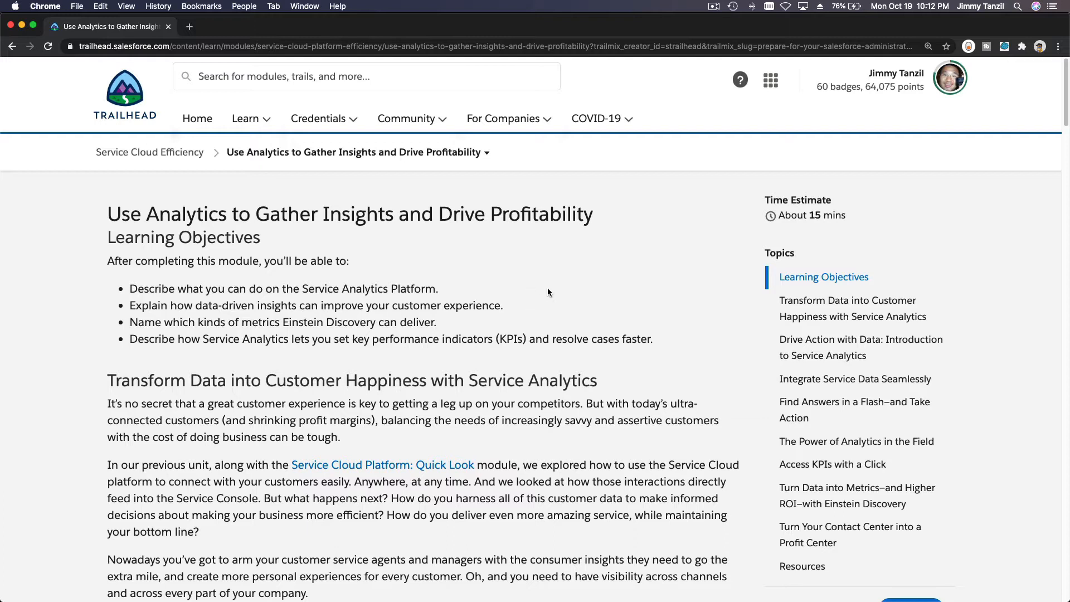
Step: Scroll past the Service Analytics topics to 'Turn Data into Metrics—and Higher ROI—with Einstein Discovery.'
scroll(down, 3)
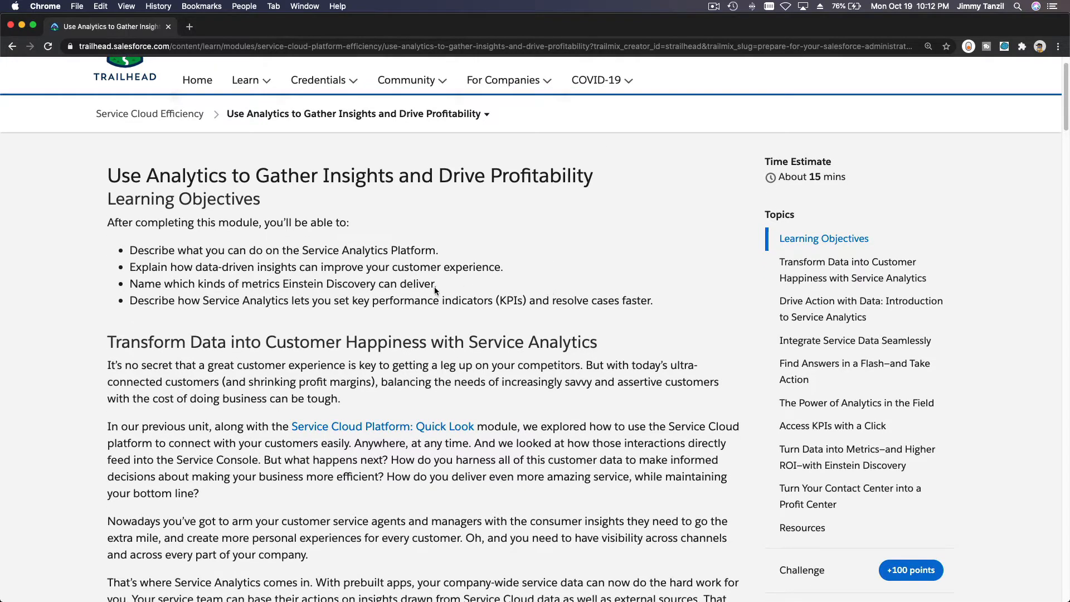
mouse_move(563, 270)
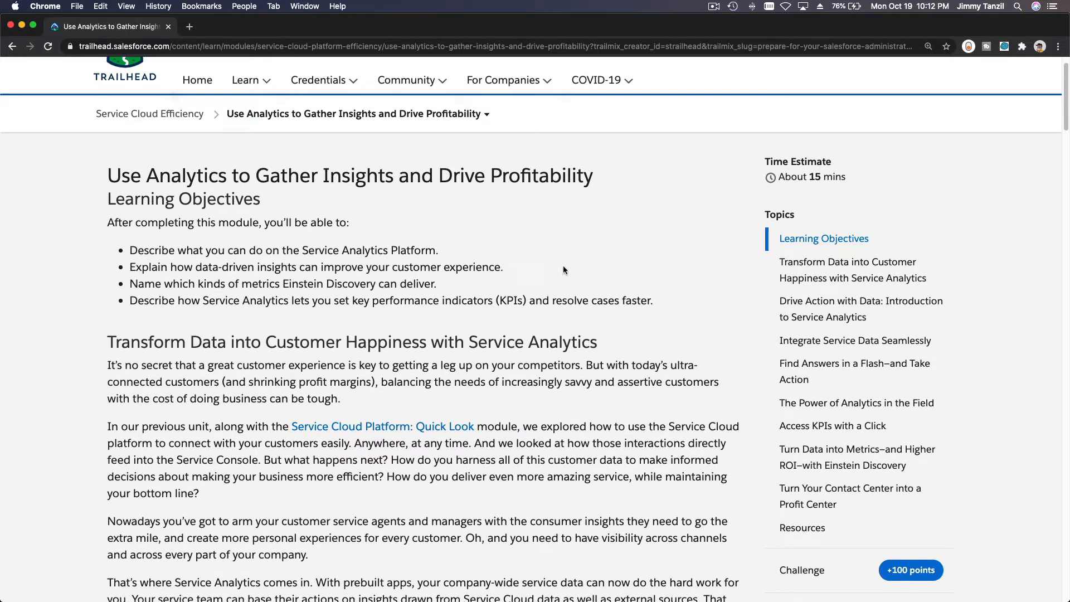
scroll(down, 3)
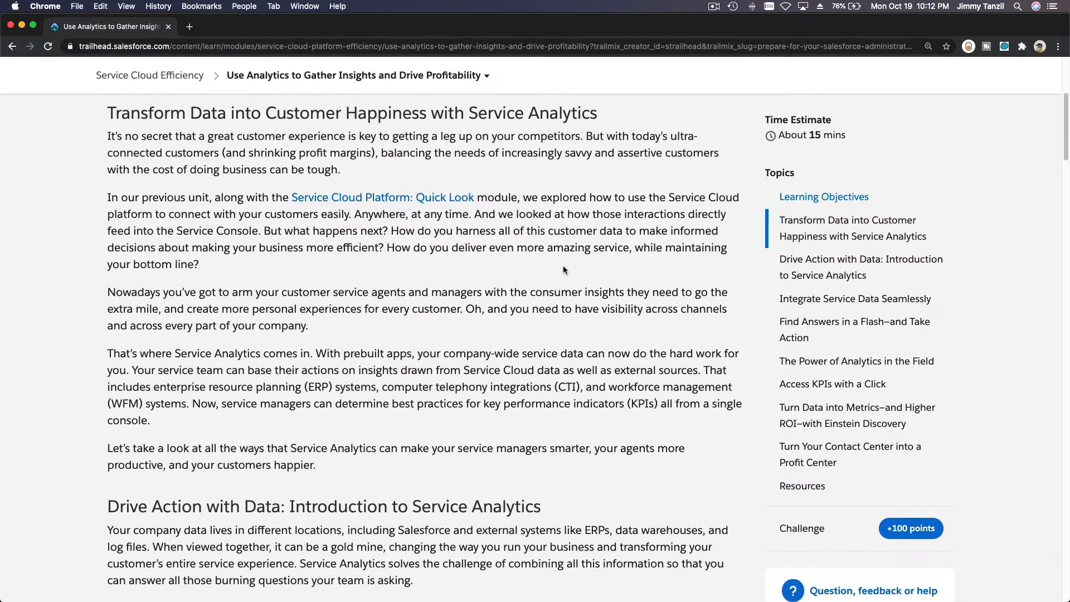
scroll(down, 3)
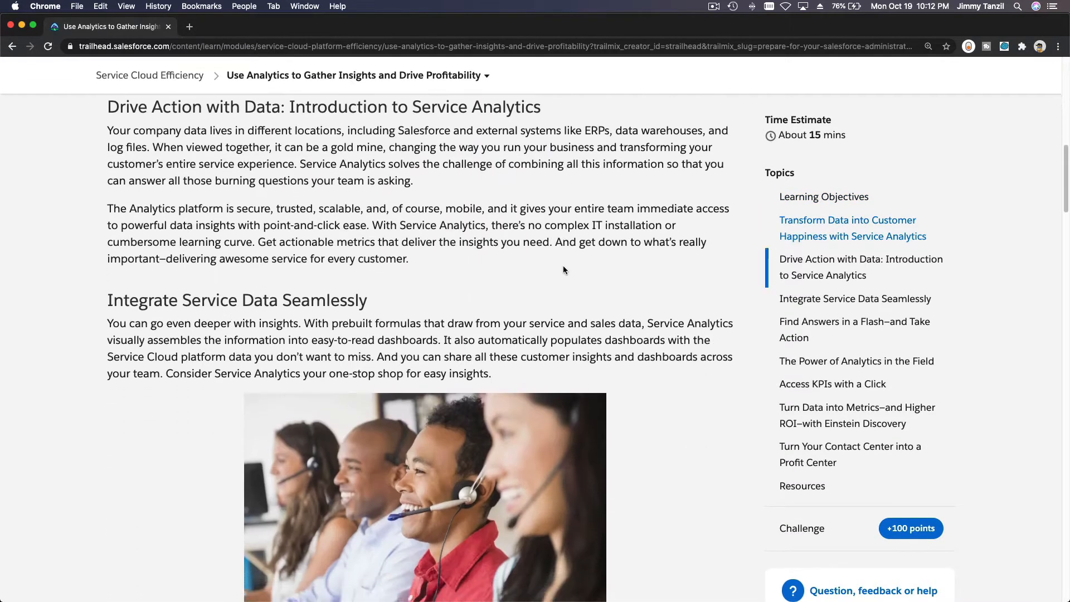
scroll(down, 3)
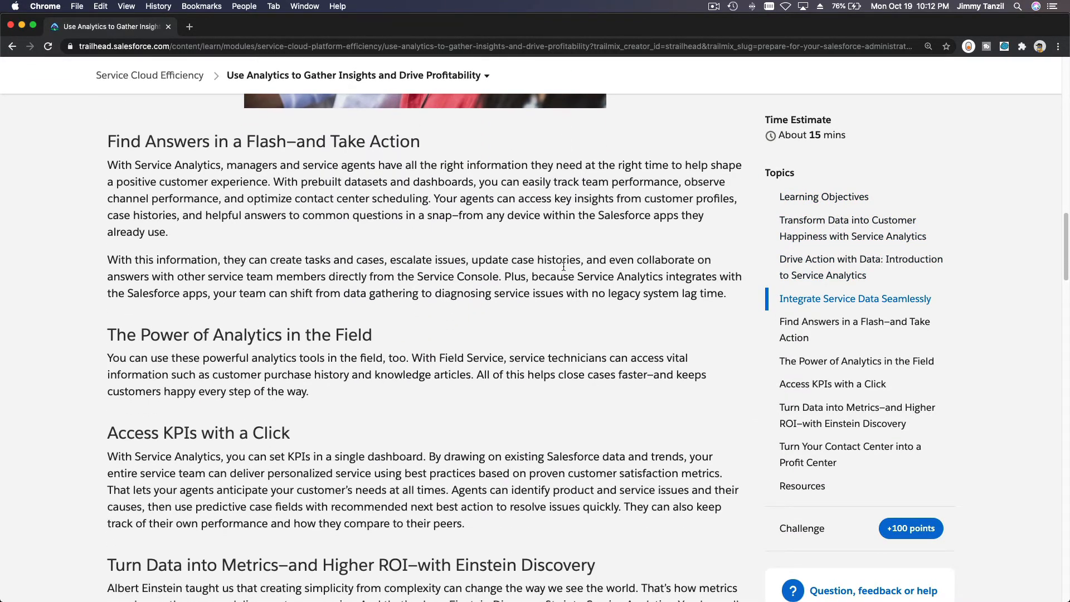
scroll(down, 3)
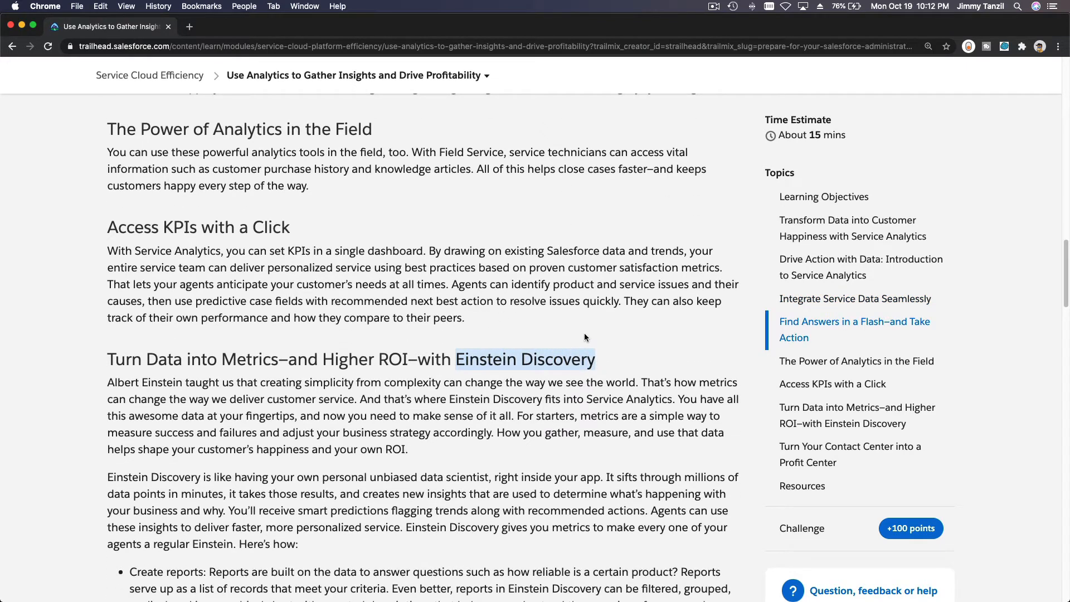
scroll(down, 3)
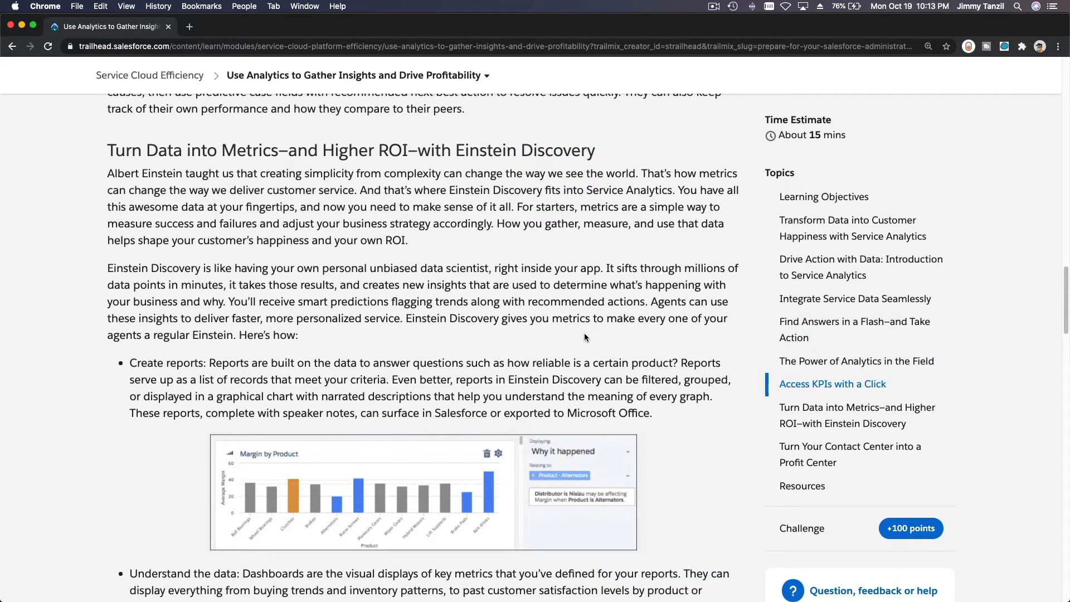
mouse_move(453, 409)
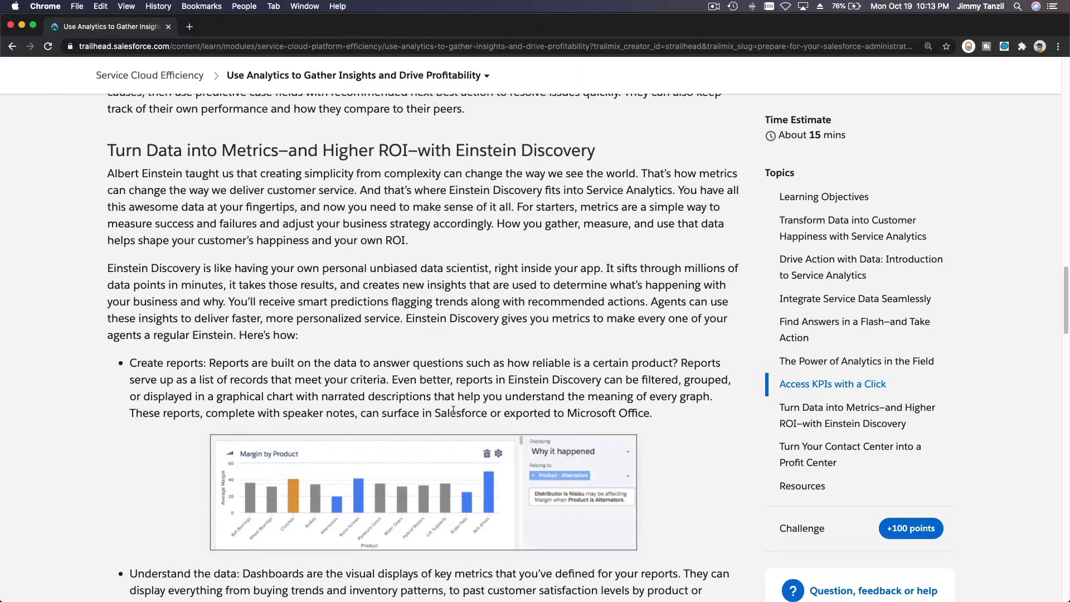
mouse_move(429, 470)
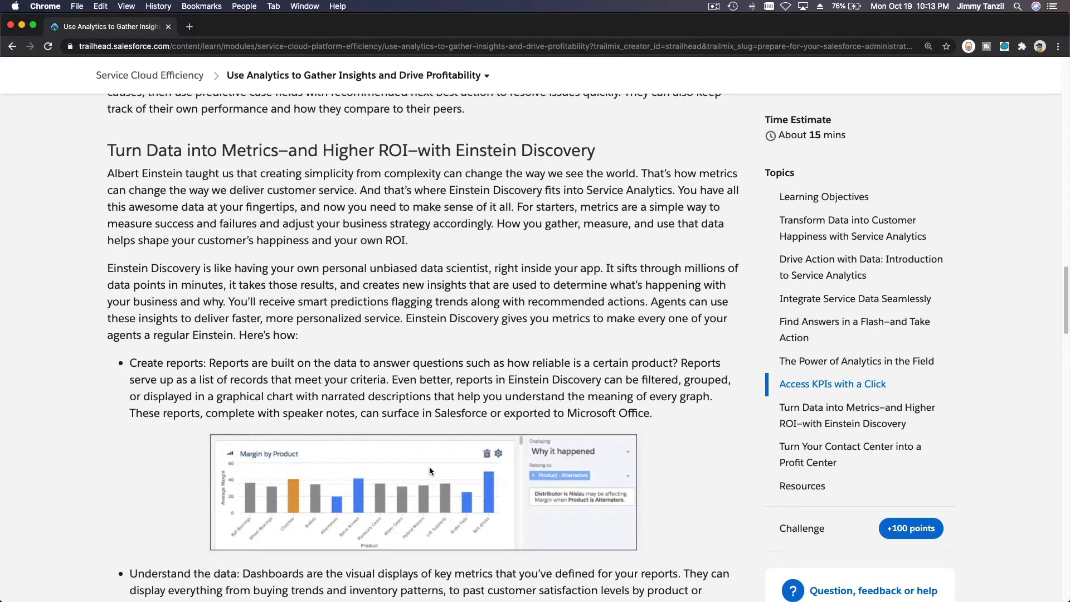
mouse_move(402, 435)
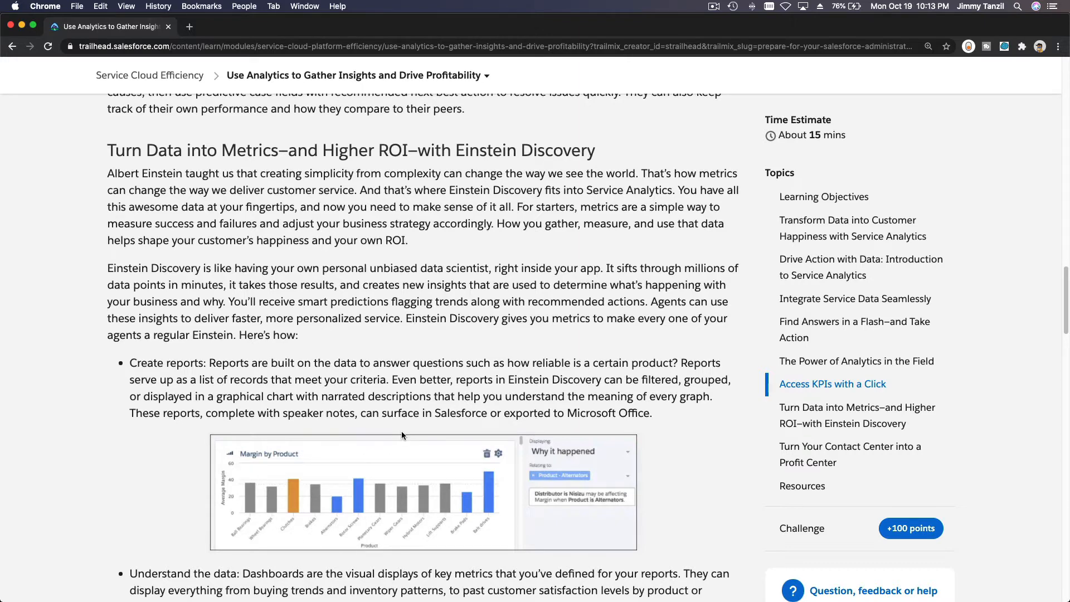
mouse_move(535, 365)
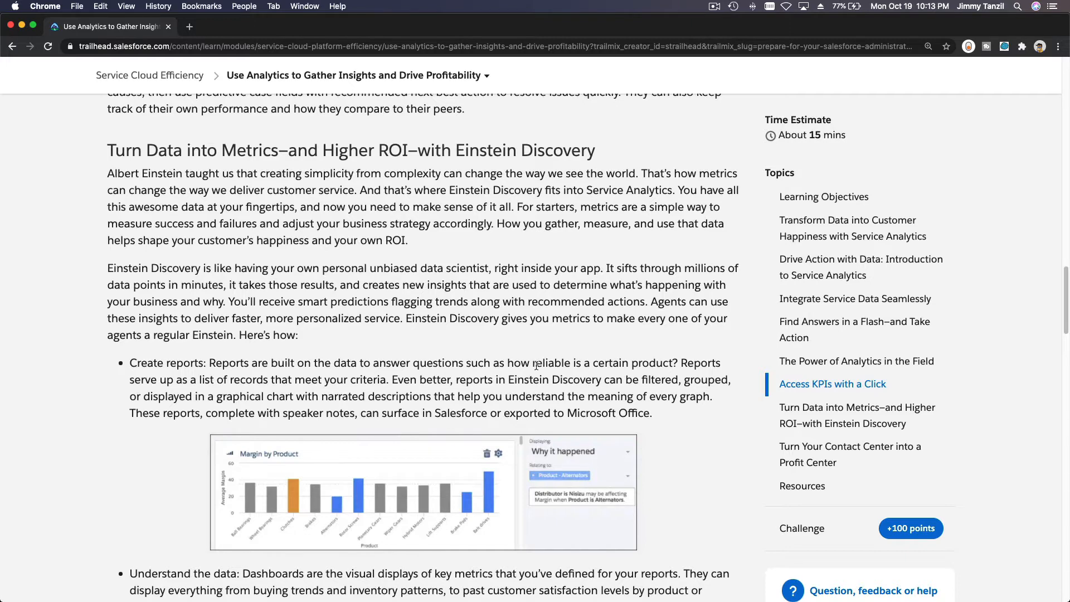
scroll(down, 3)
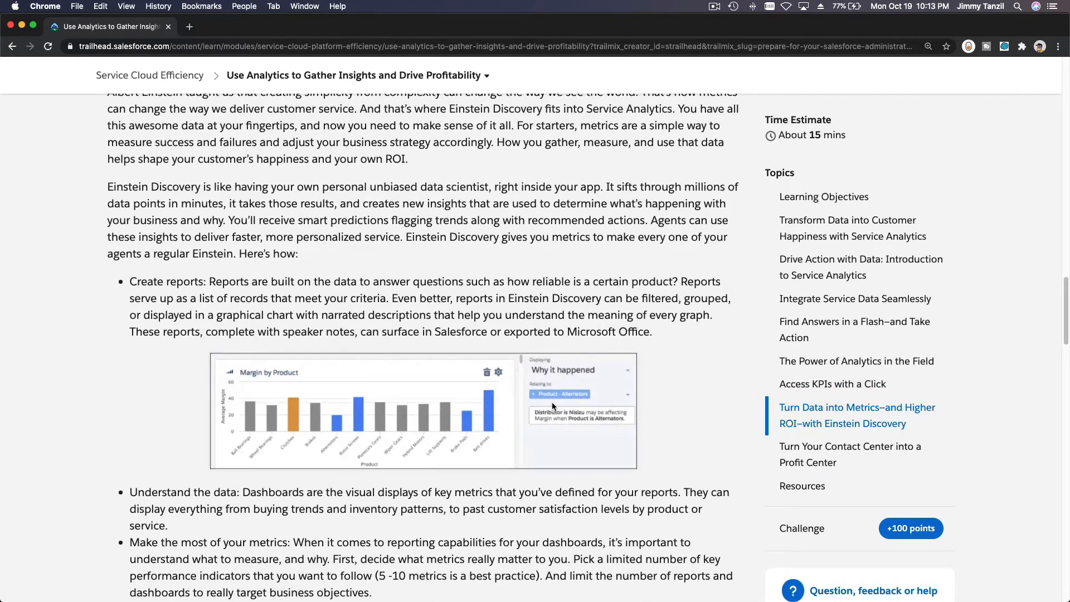
mouse_move(558, 432)
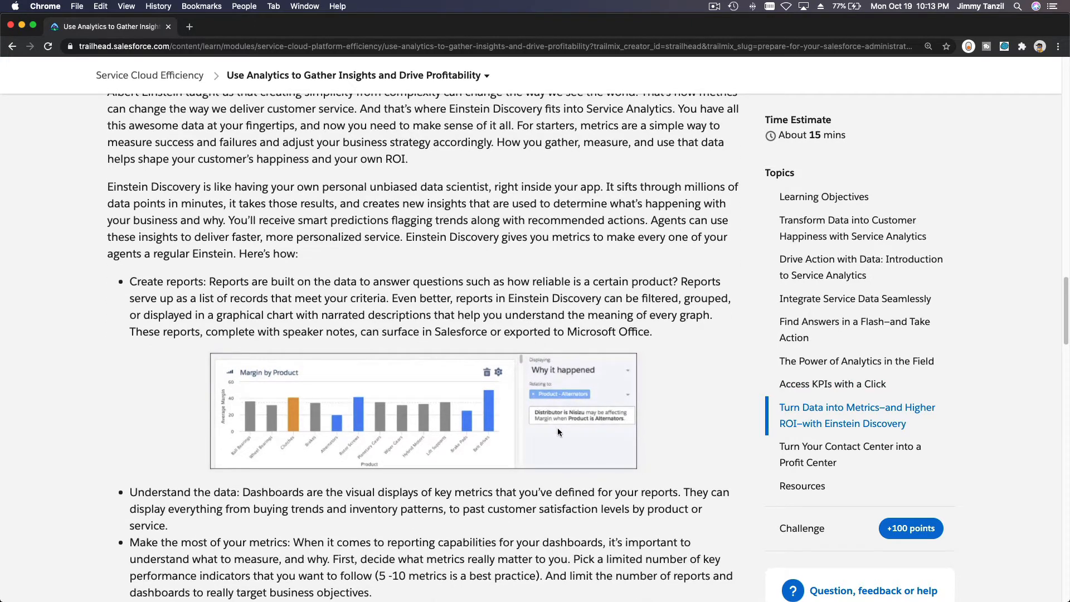
mouse_move(545, 419)
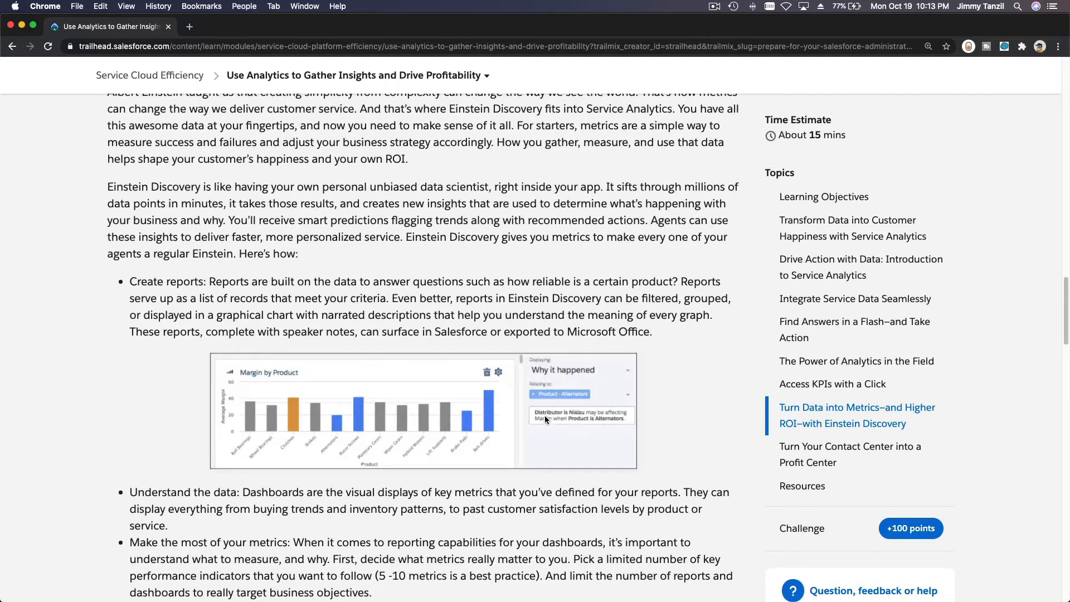
mouse_move(579, 418)
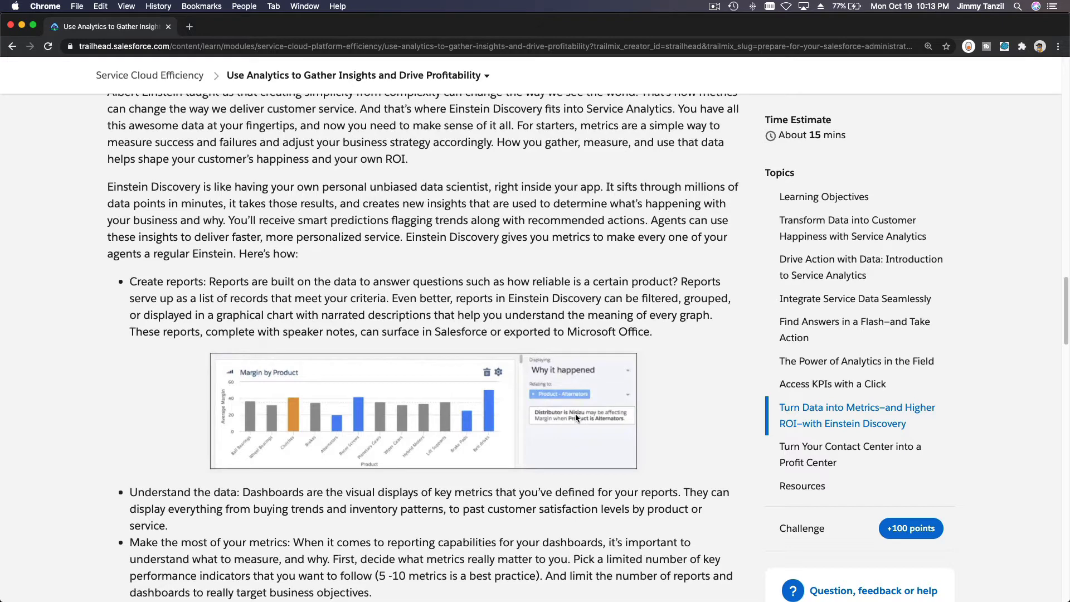
mouse_move(592, 419)
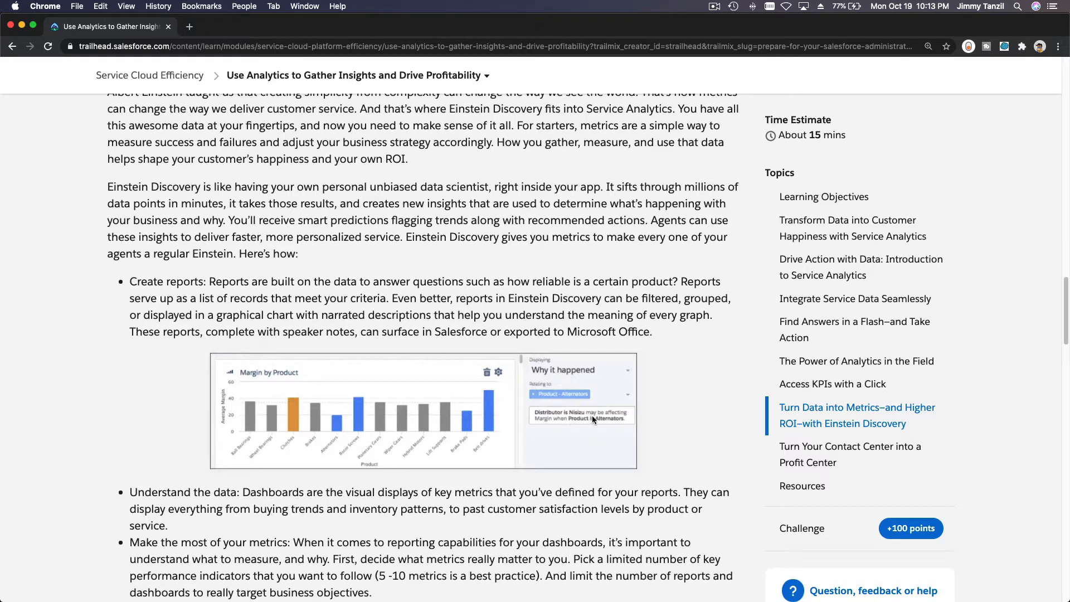
mouse_move(582, 428)
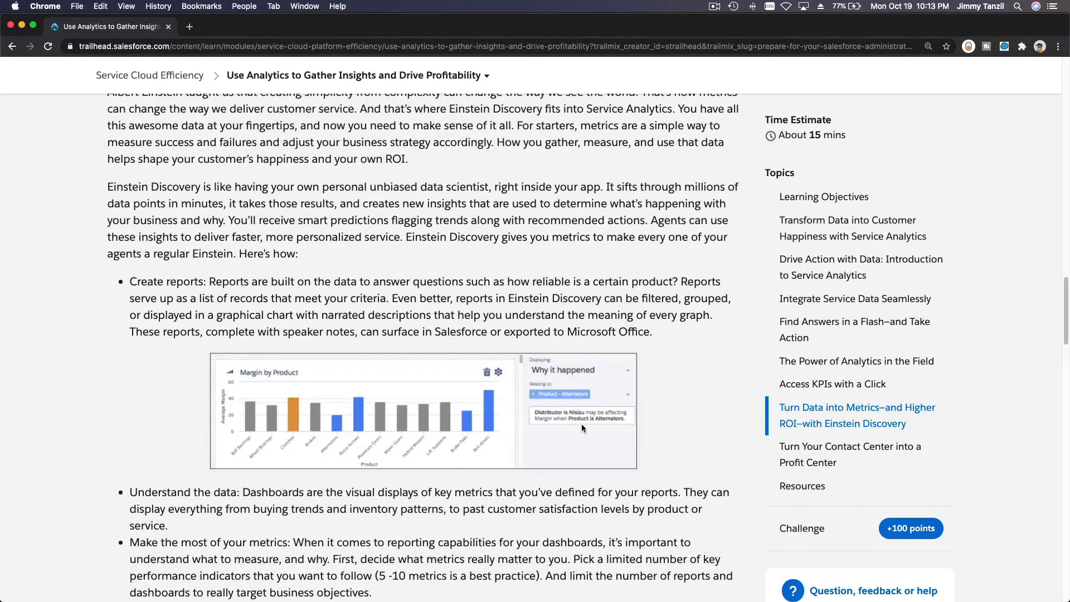
mouse_move(593, 425)
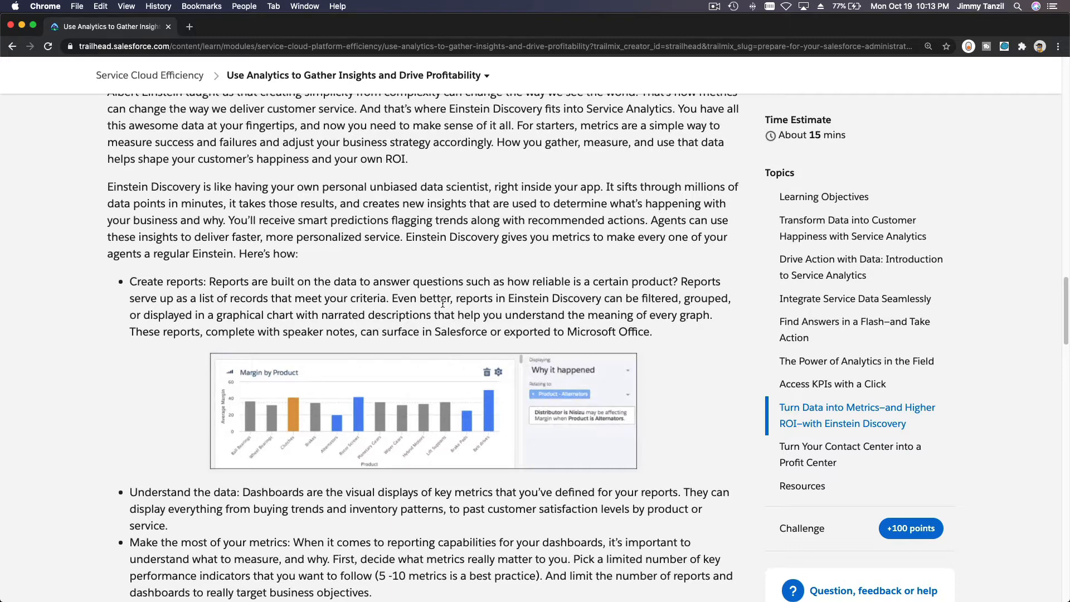
mouse_move(130, 280)
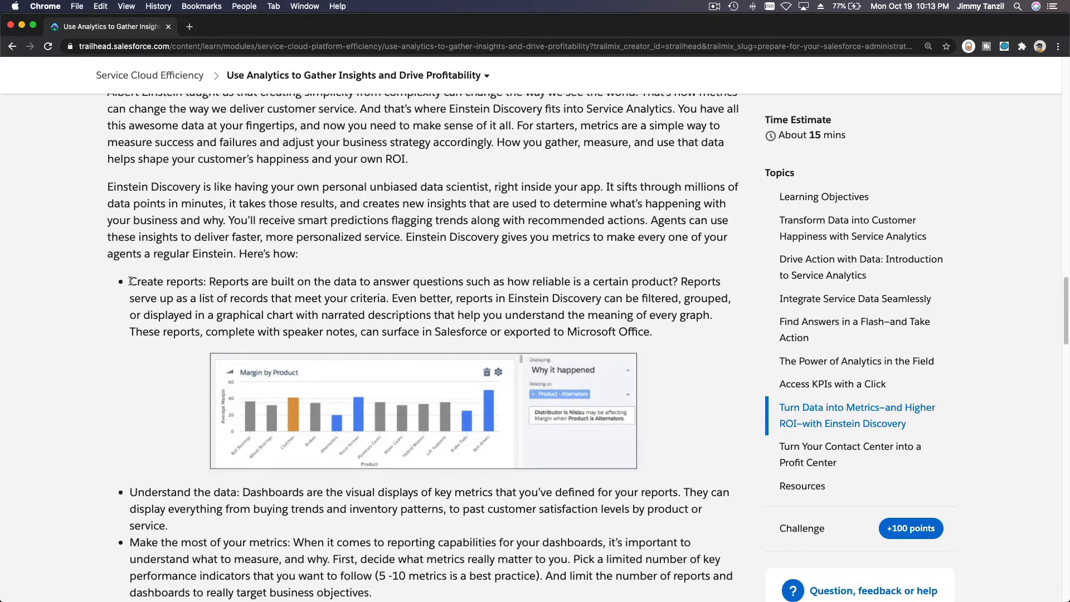
mouse_move(549, 402)
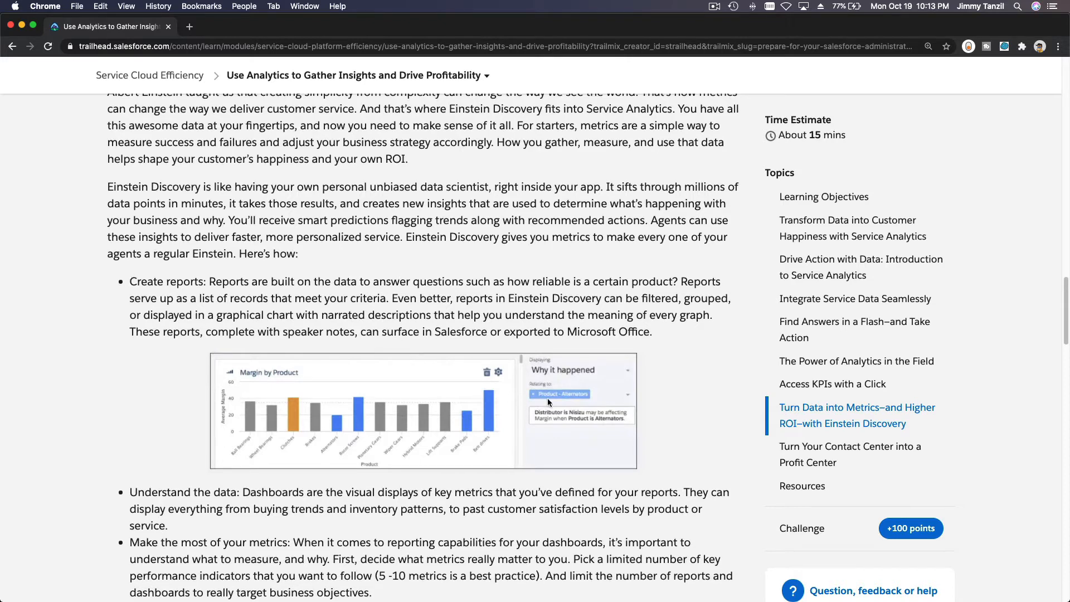
mouse_move(593, 471)
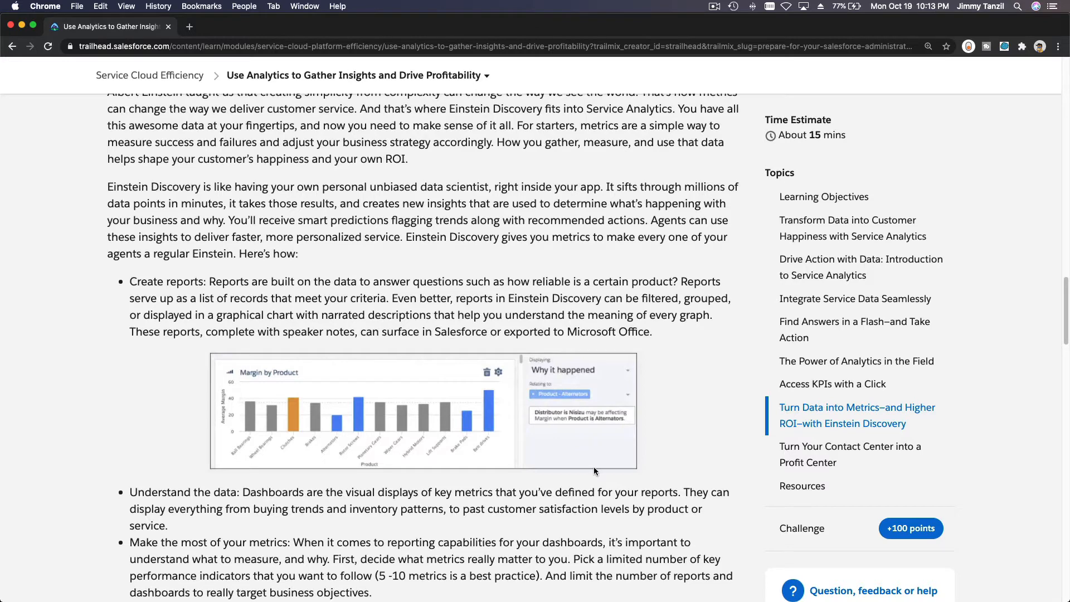
mouse_move(567, 314)
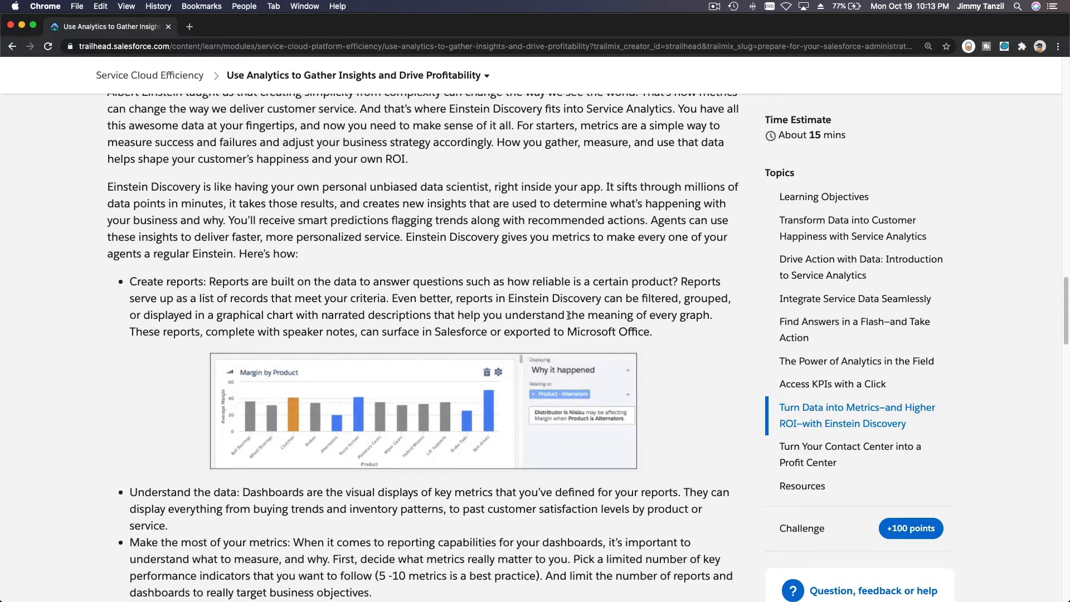
mouse_move(544, 274)
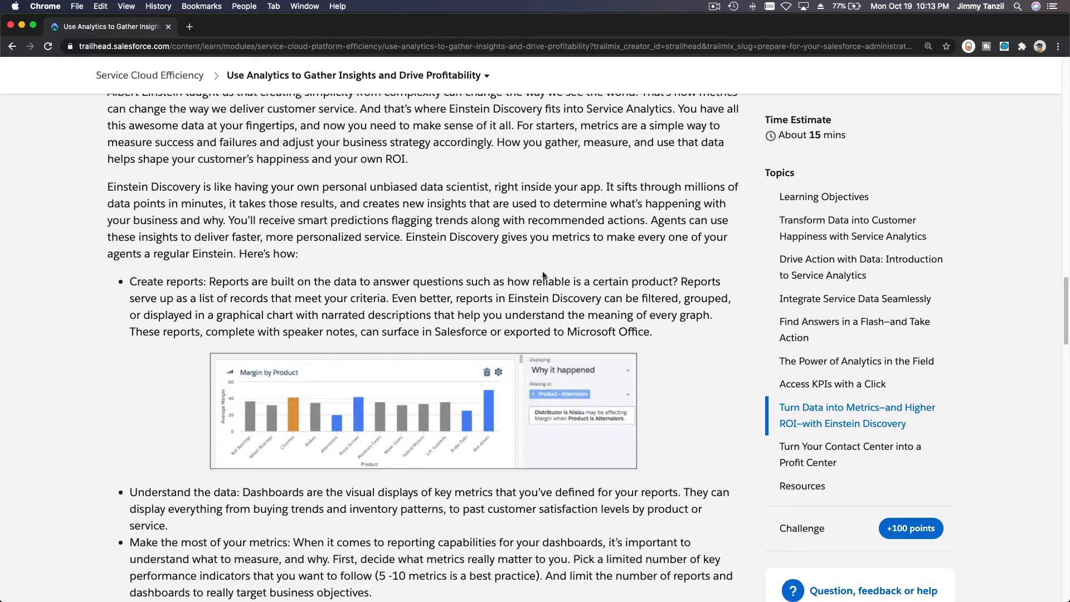
Step: Highlight the 'Turn Your Contact Center into a Profit Center' heading and read its subsections
scroll(down, 3)
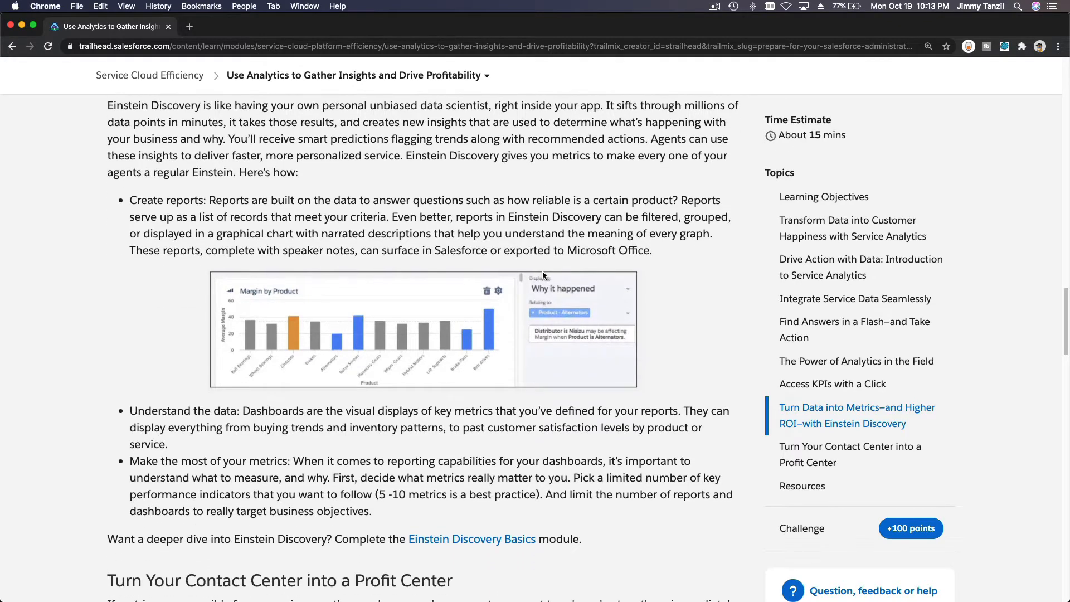
scroll(down, 3)
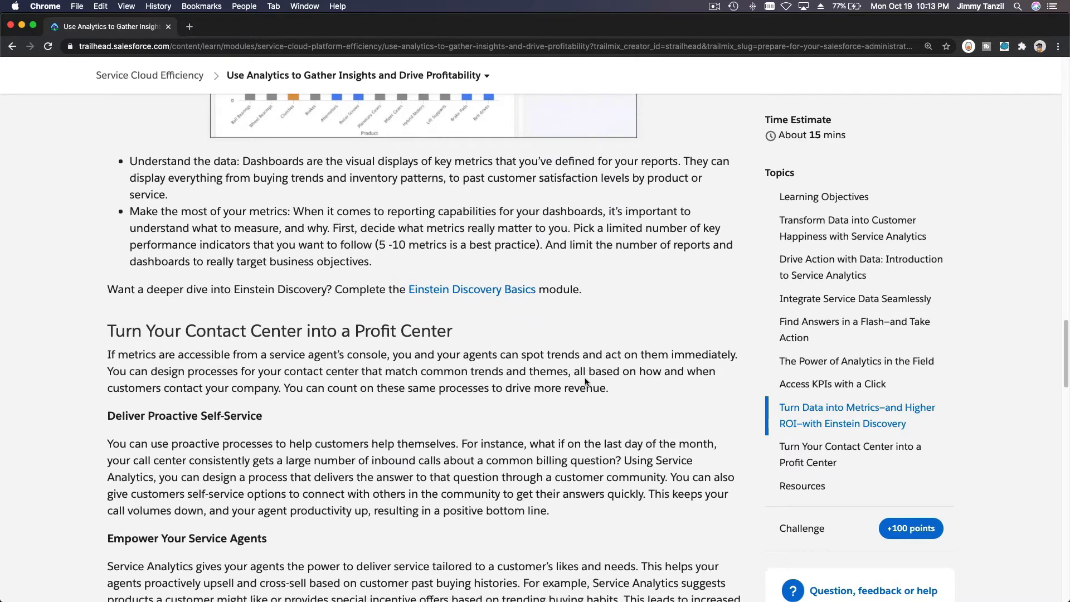
scroll(down, 3)
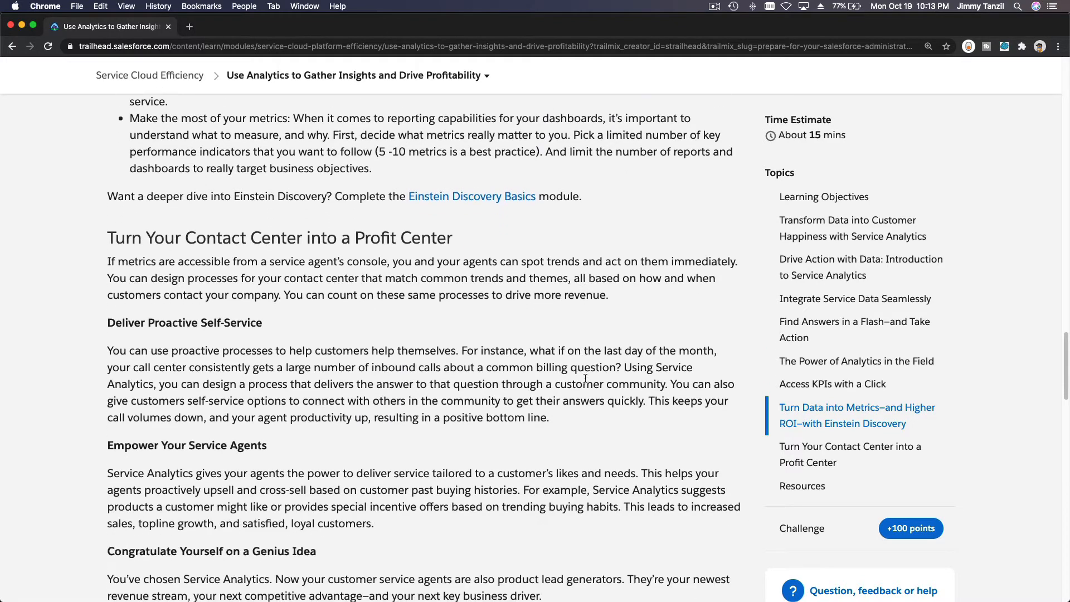
scroll(up, 3)
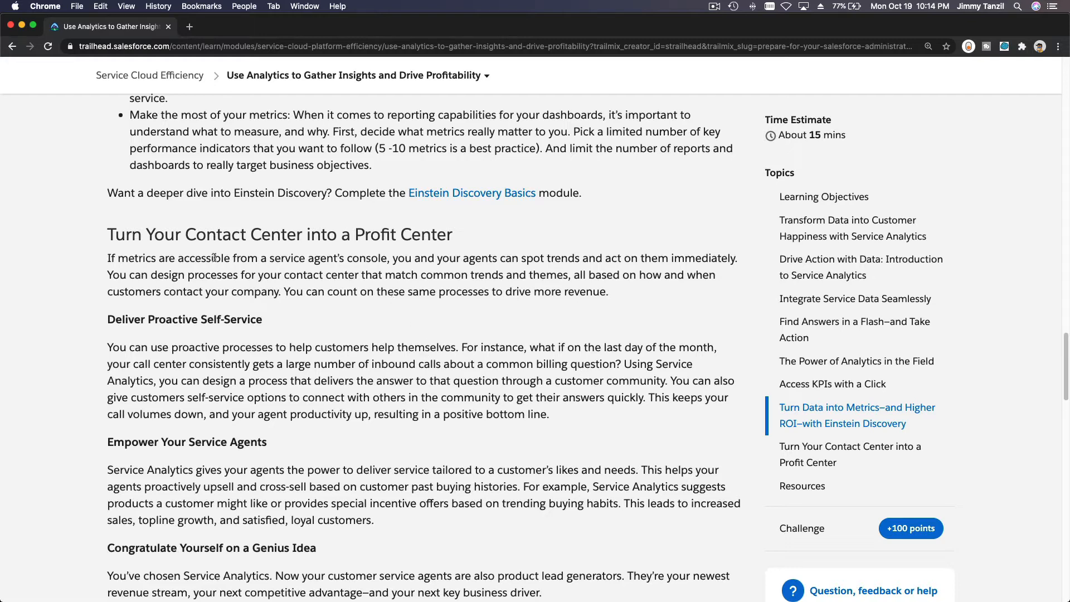
triple_click(279, 234)
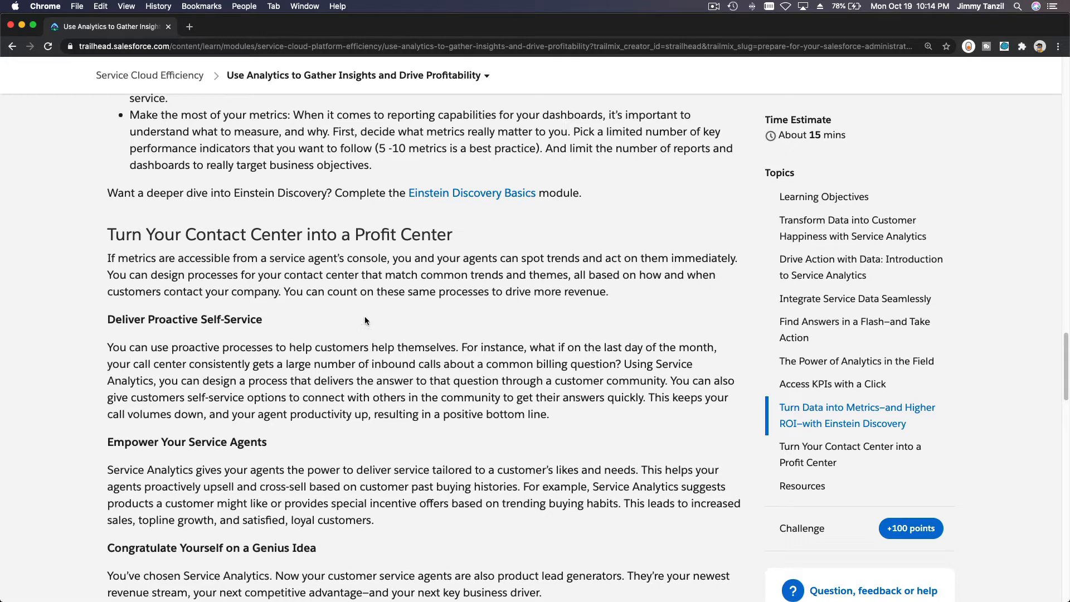
double_click(280, 234)
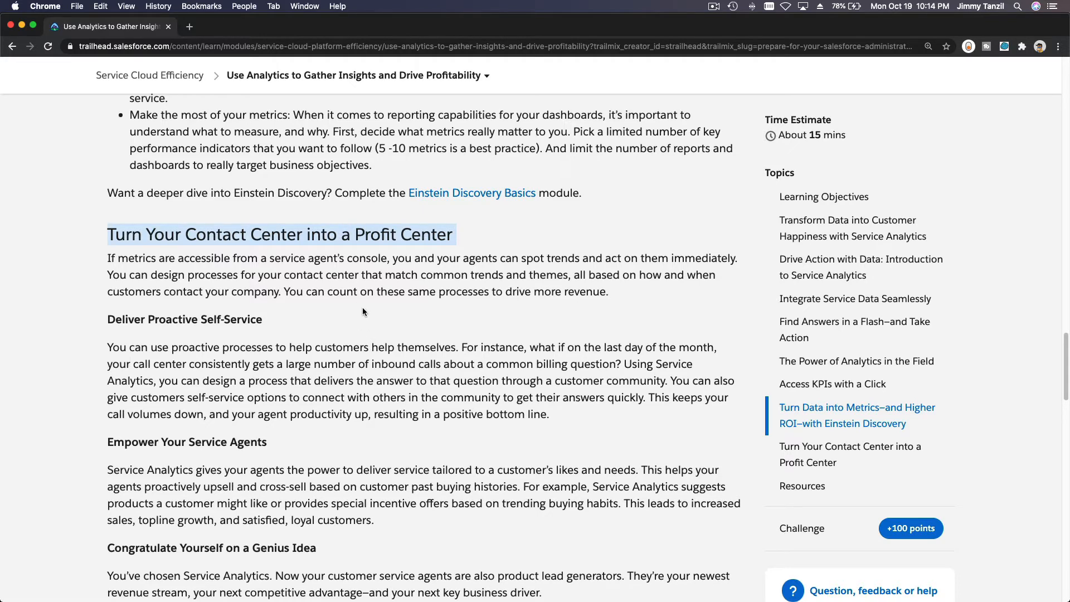
scroll(down, 3)
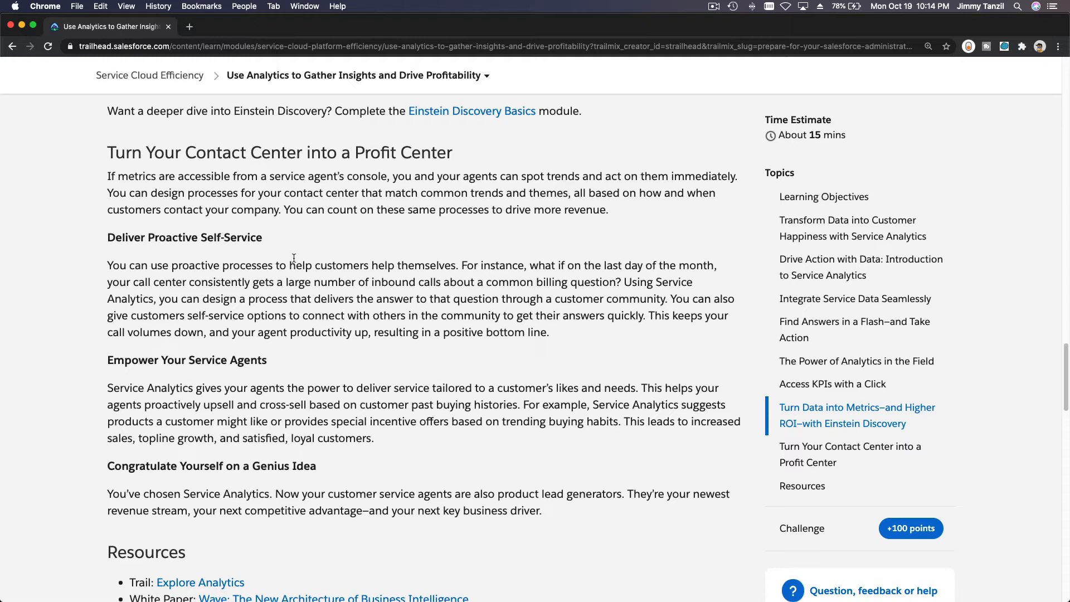
mouse_move(204, 236)
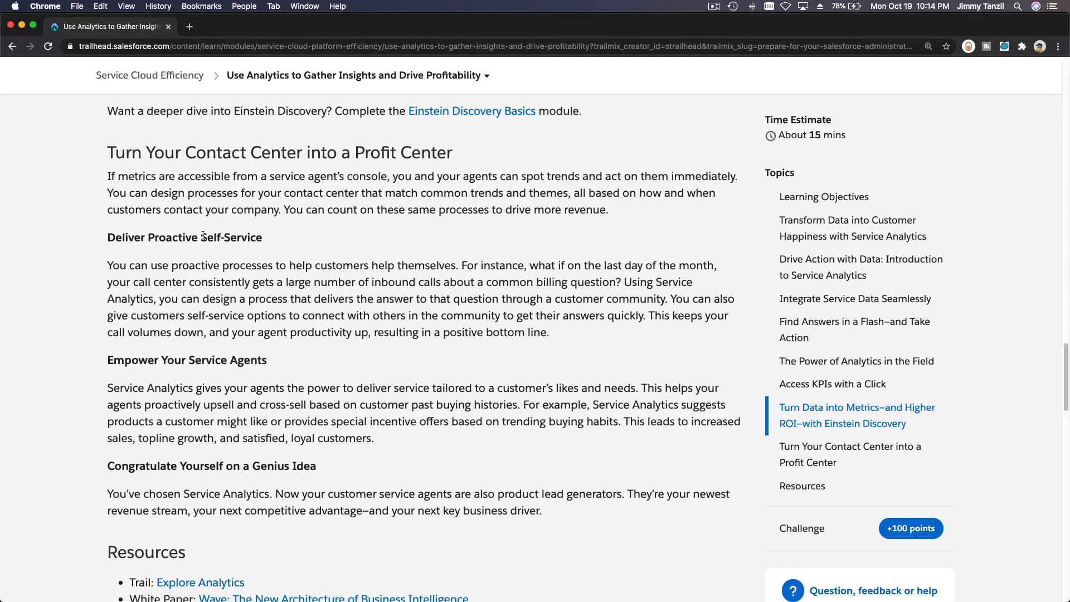
mouse_move(107, 268)
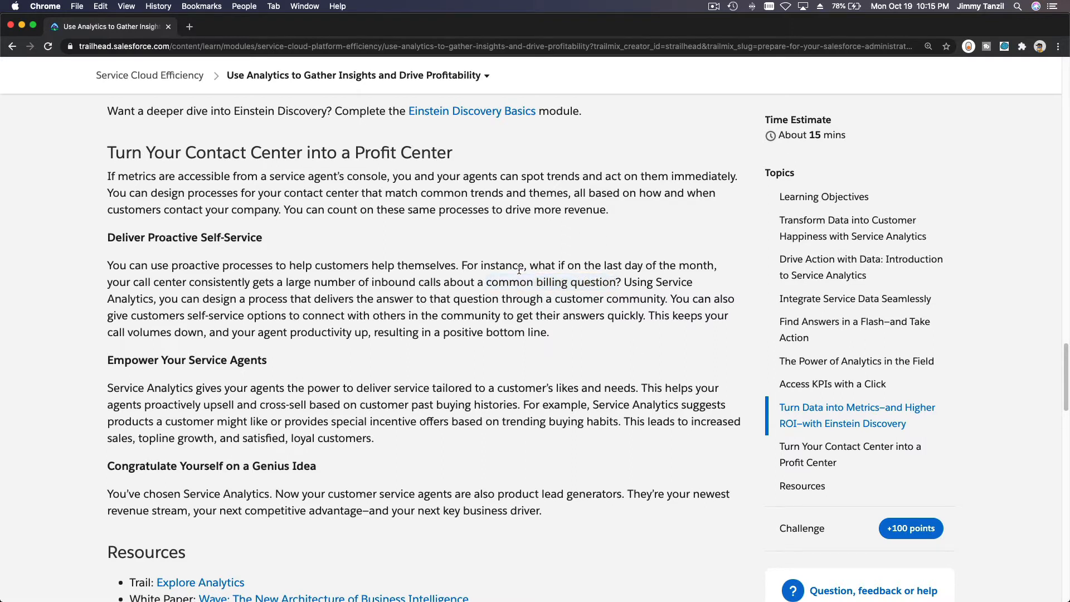
mouse_move(331, 287)
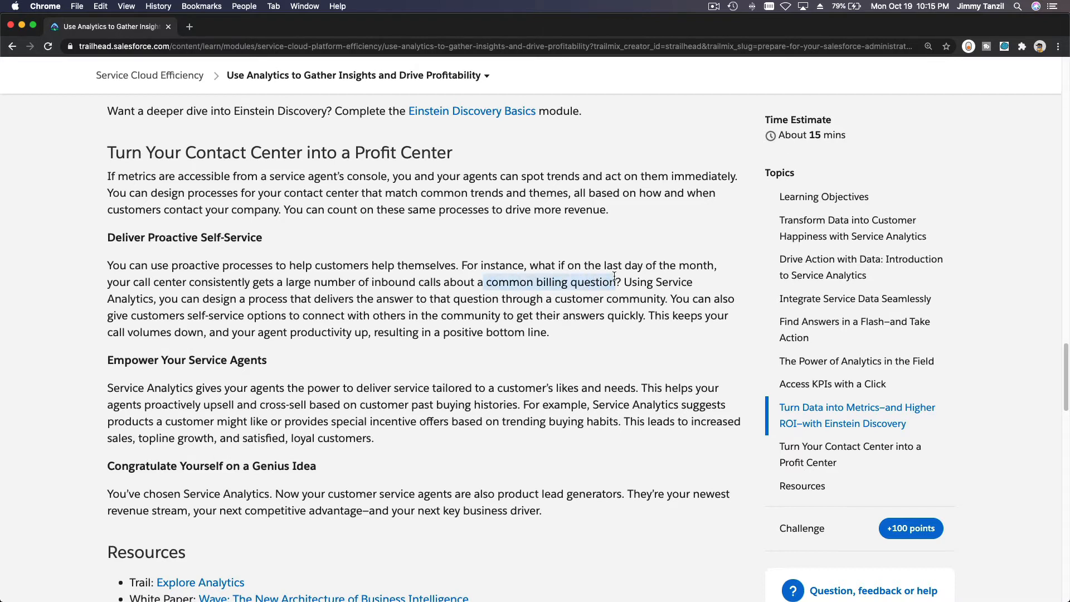
mouse_move(561, 327)
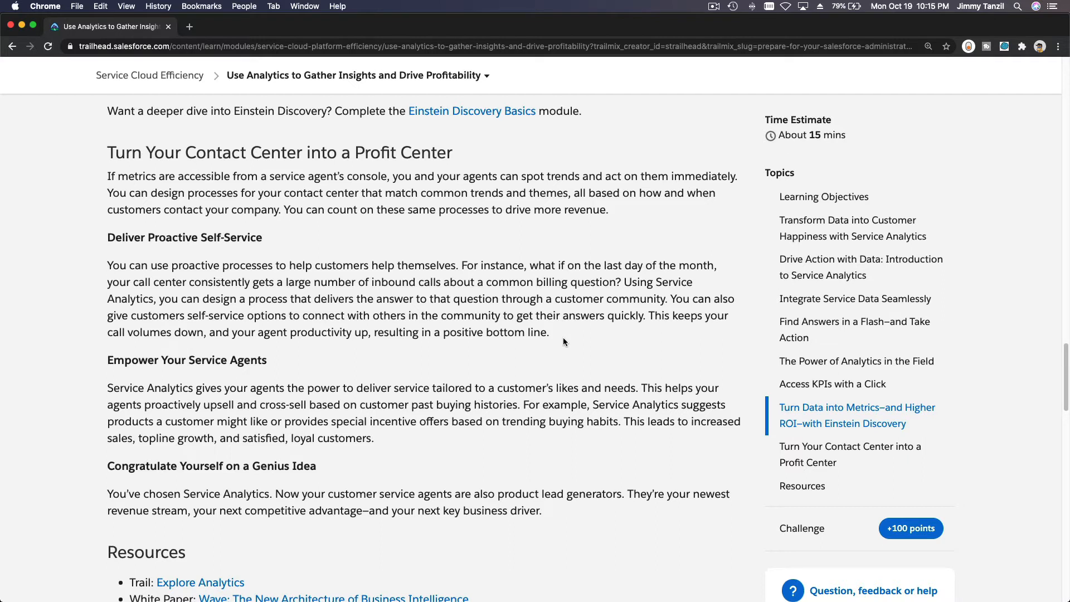
mouse_move(170, 250)
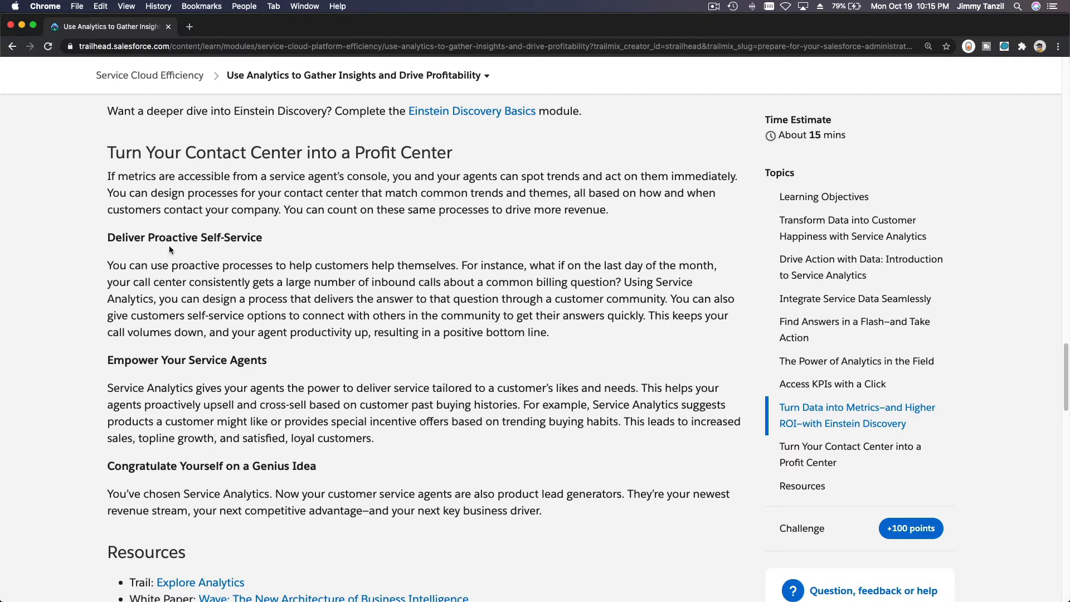
mouse_move(164, 234)
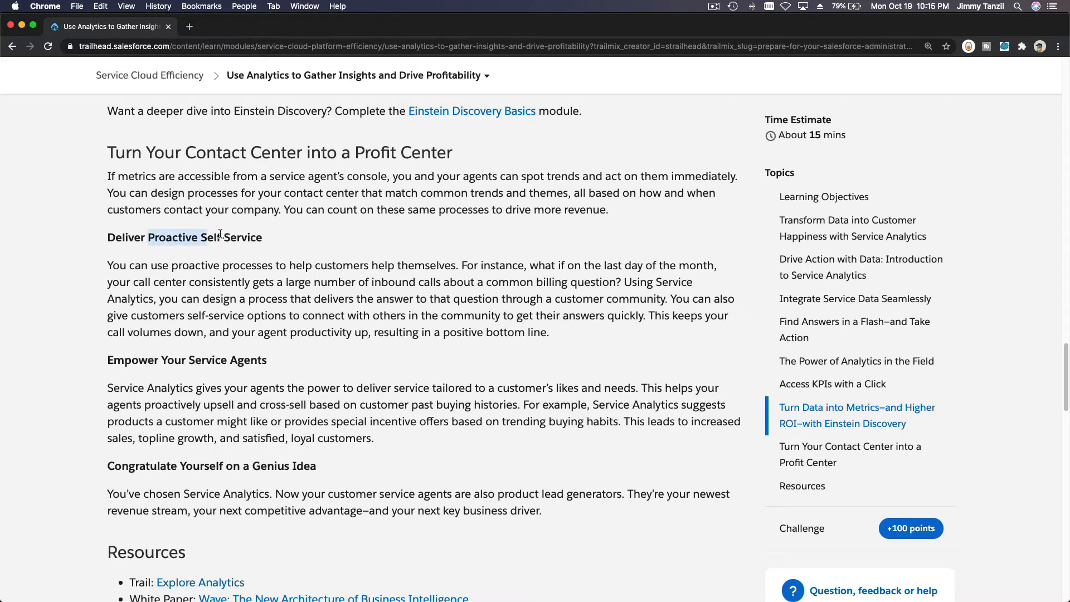
mouse_move(376, 331)
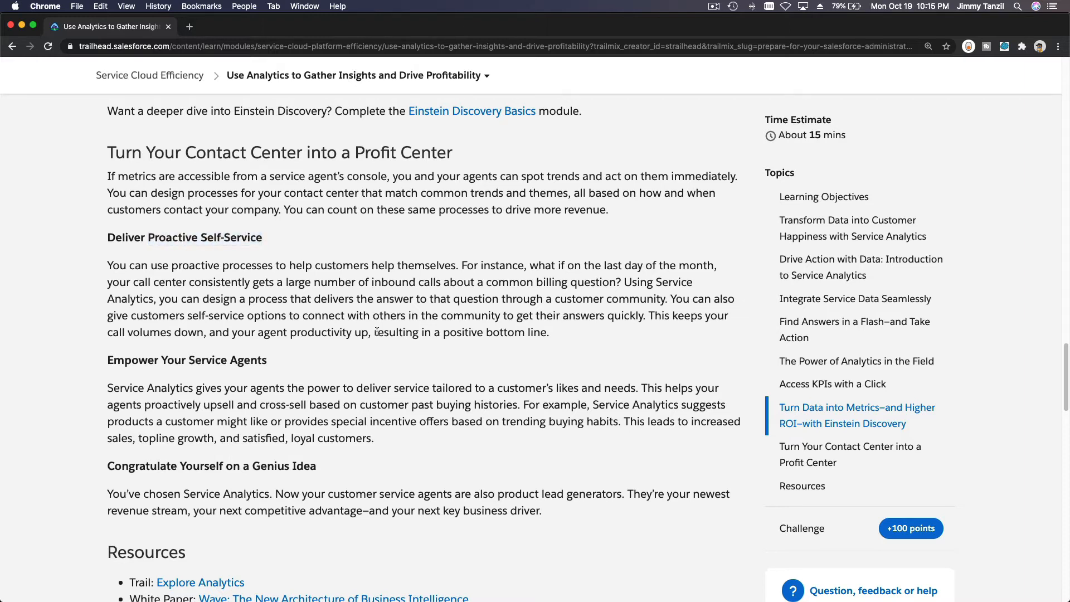
scroll(down, 3)
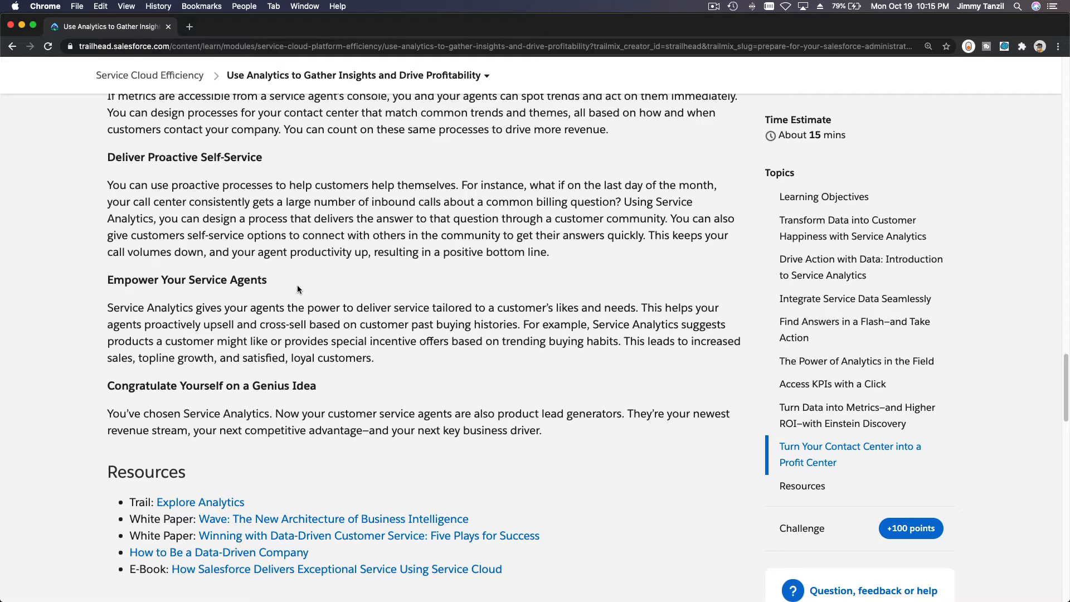
mouse_move(220, 325)
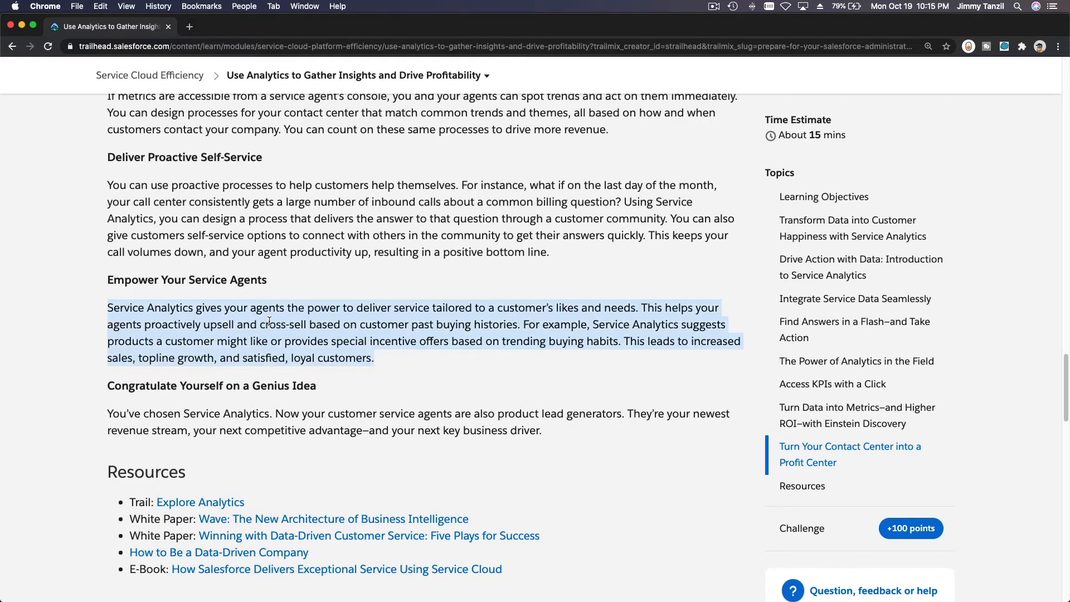
click(374, 335)
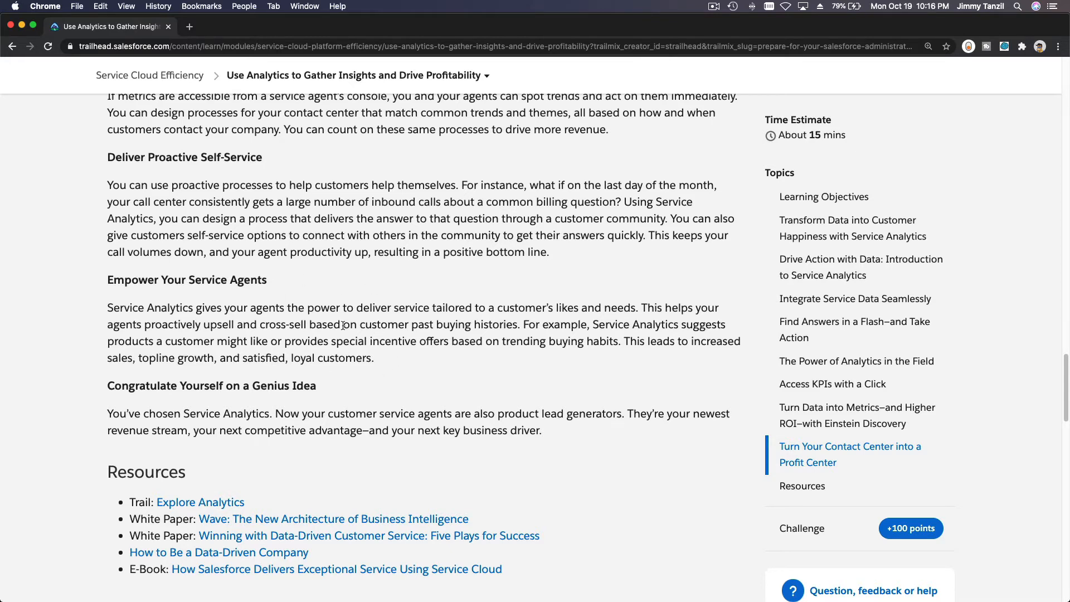
mouse_move(401, 374)
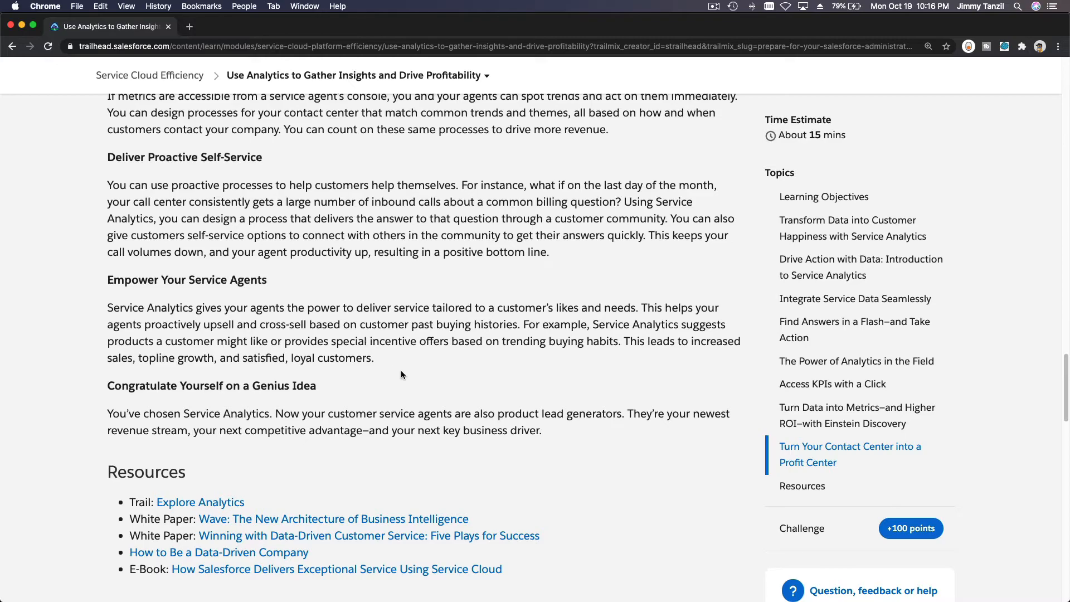
scroll(up, 3)
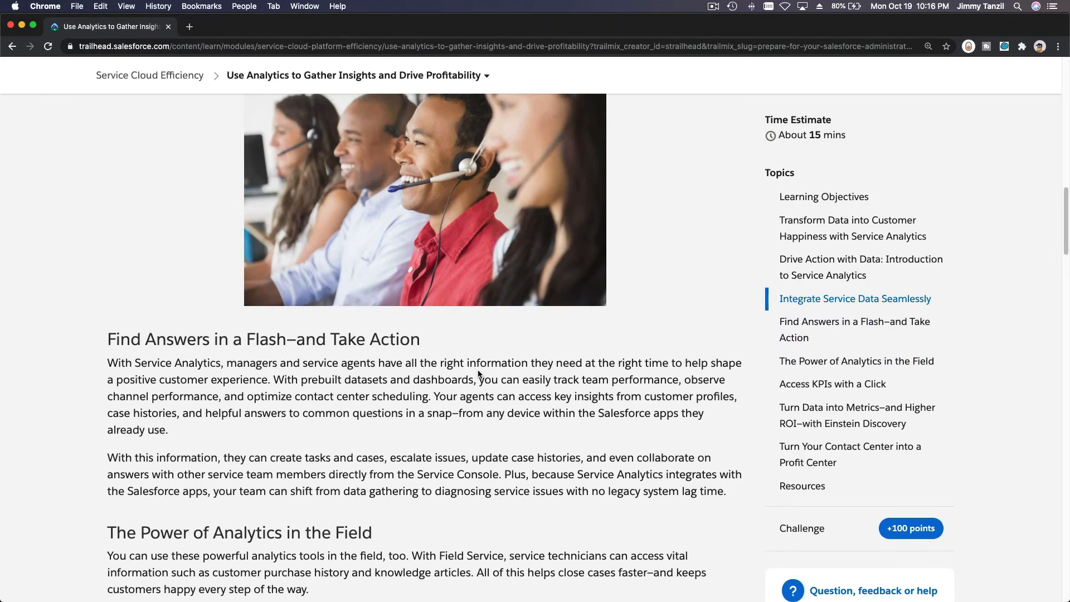
mouse_move(185, 188)
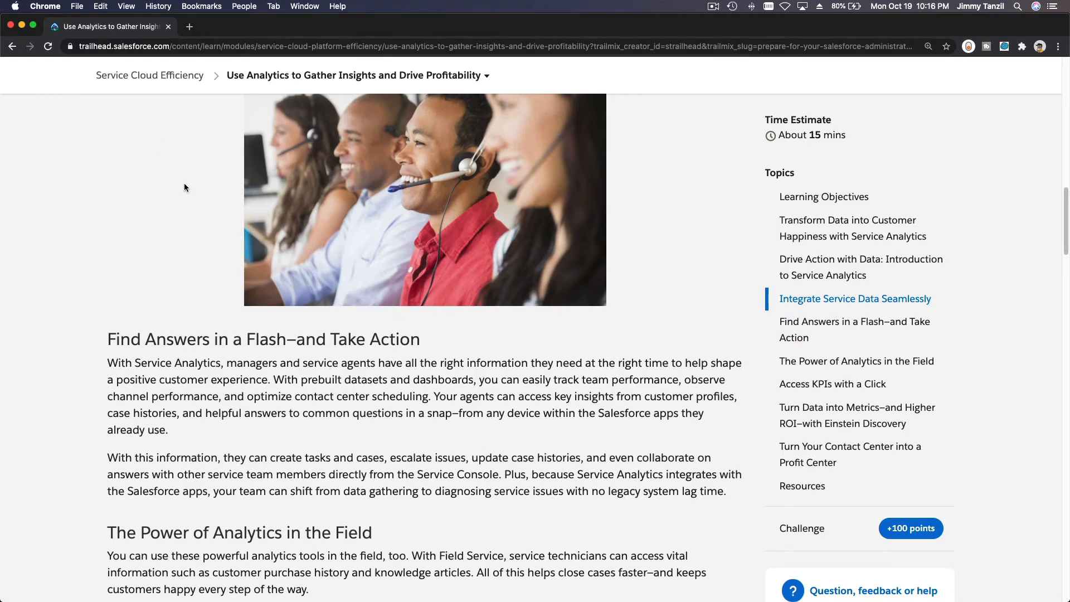
Step: Answer question 1 with the actionable metrics option and question 2 with customer profiles
scroll(down, 3)
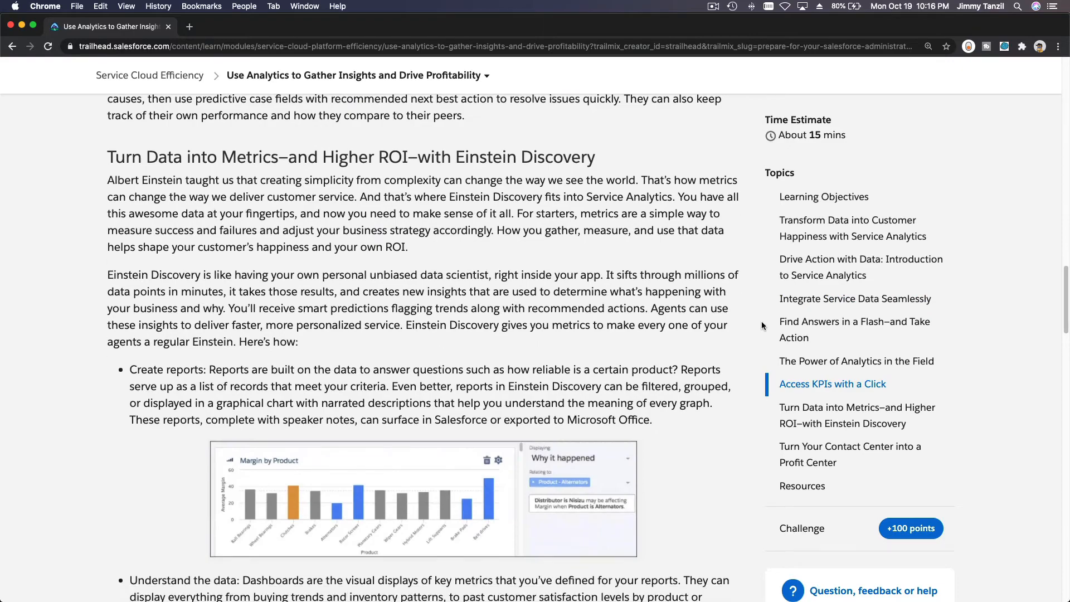
scroll(down, 3)
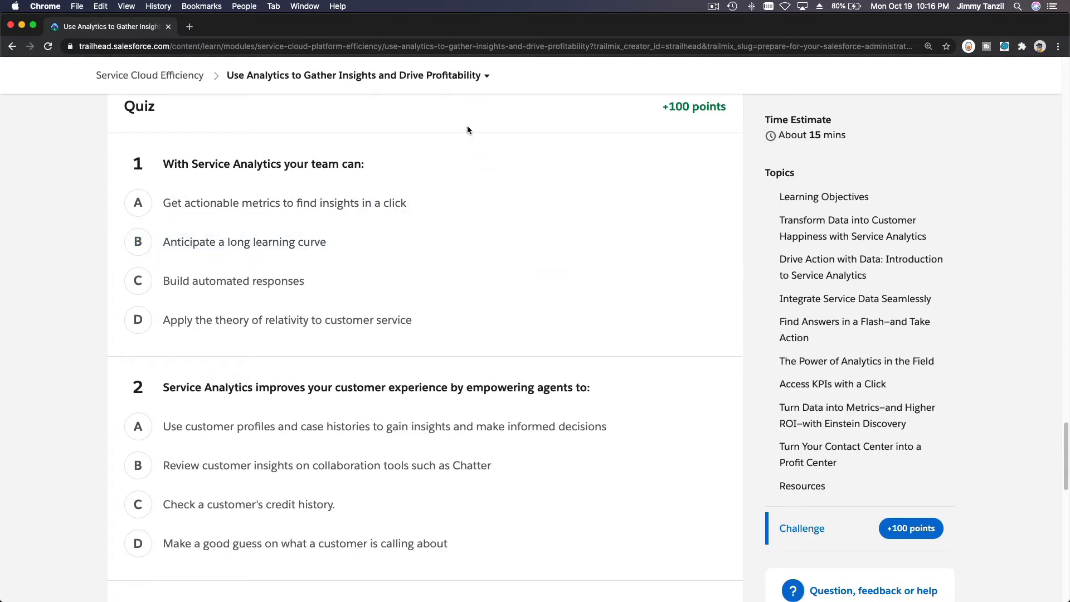
click(138, 203)
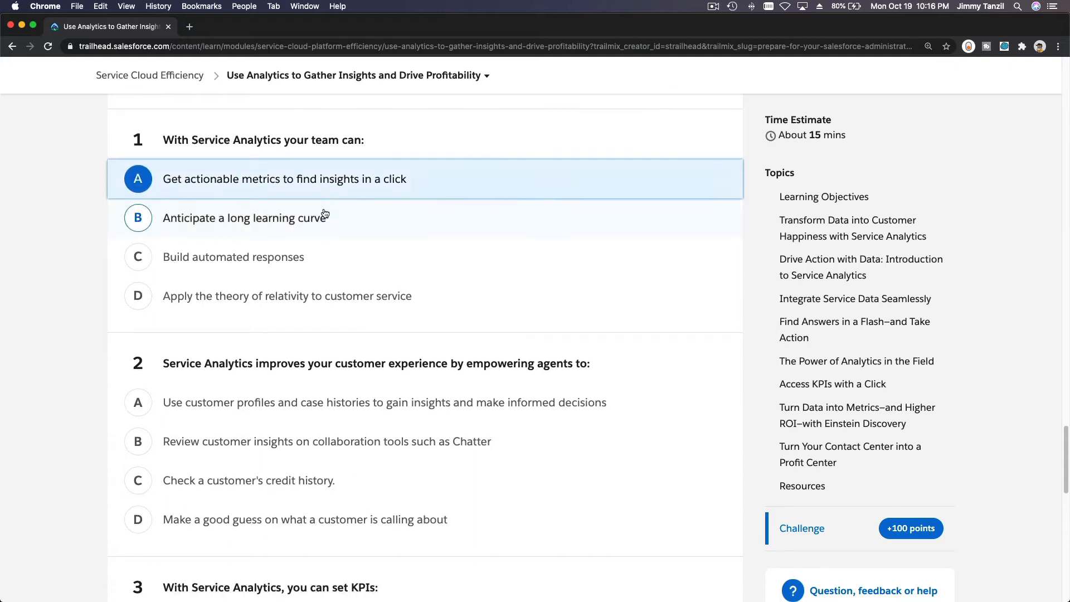
scroll(down, 3)
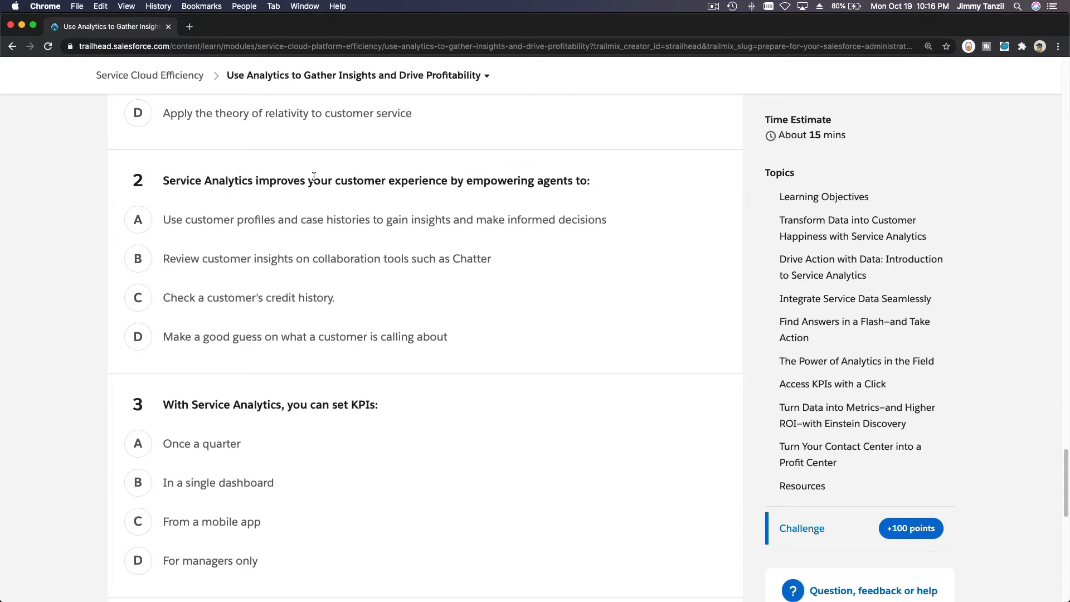
click(138, 219)
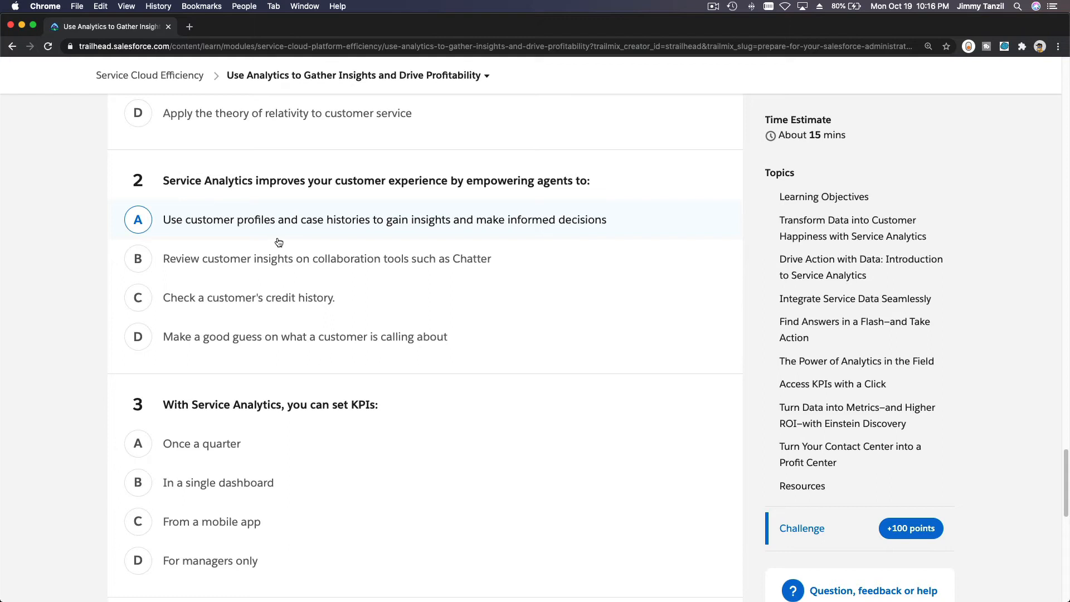
mouse_move(312, 236)
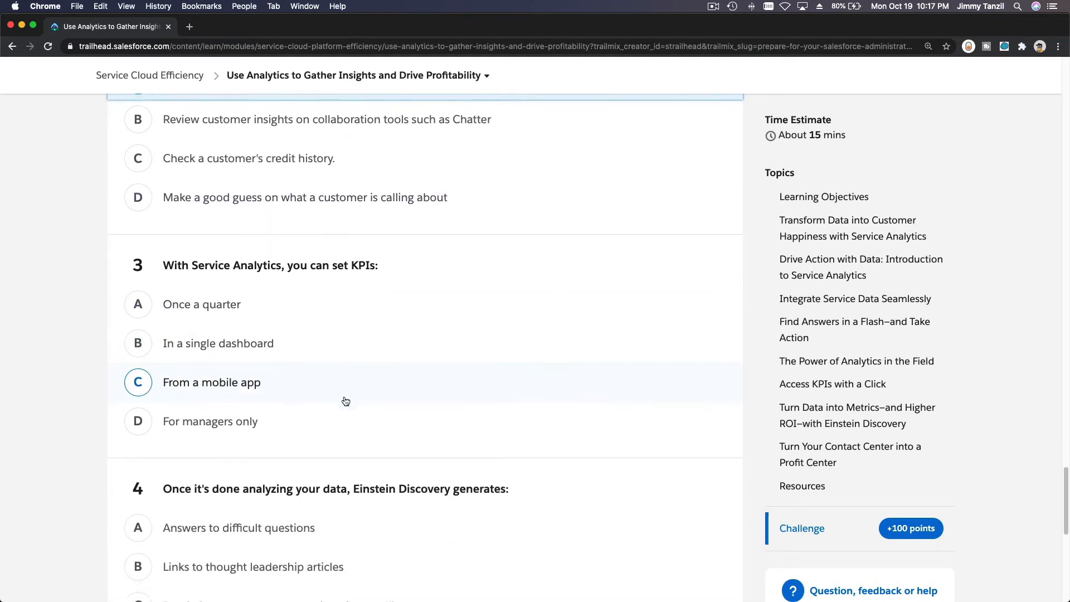
Step: Answer question 3 'In a single dashboard' and scroll down toward the Check the Quiz button
scroll(down, 3)
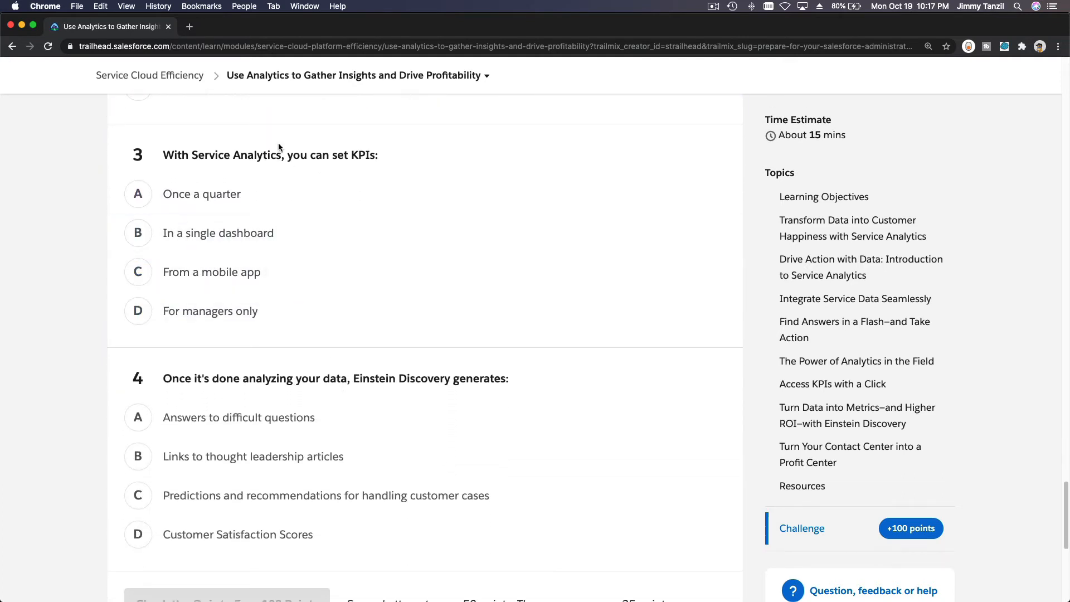
mouse_move(279, 169)
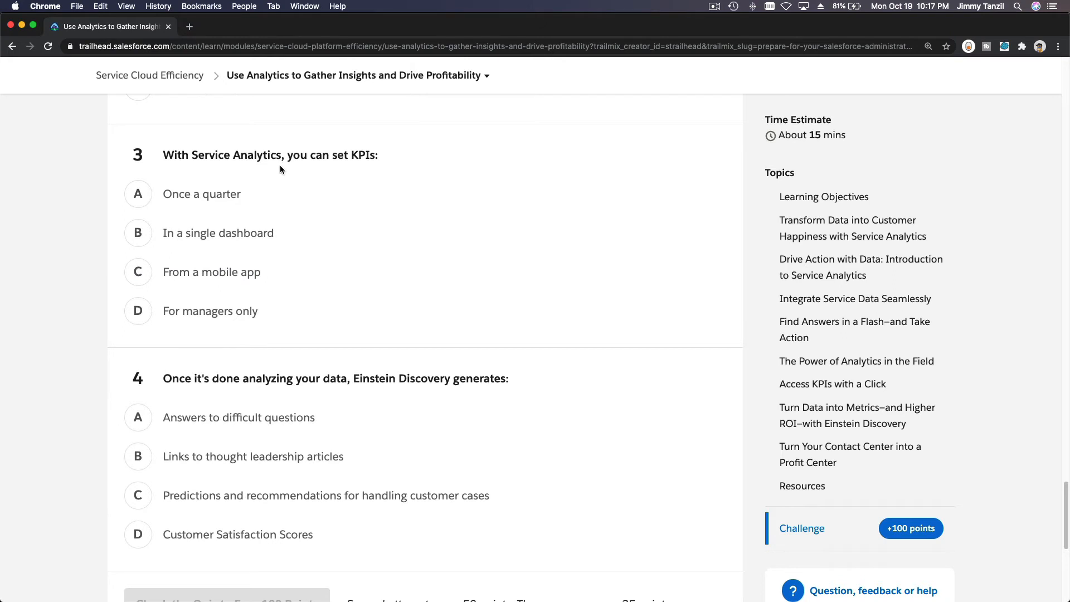
mouse_move(373, 154)
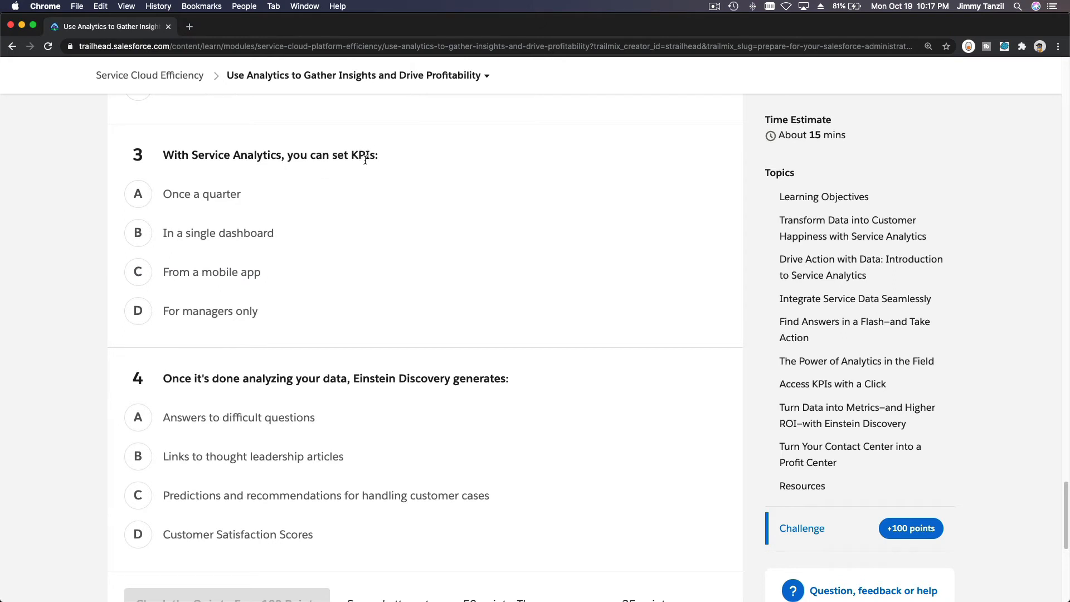
click(137, 233)
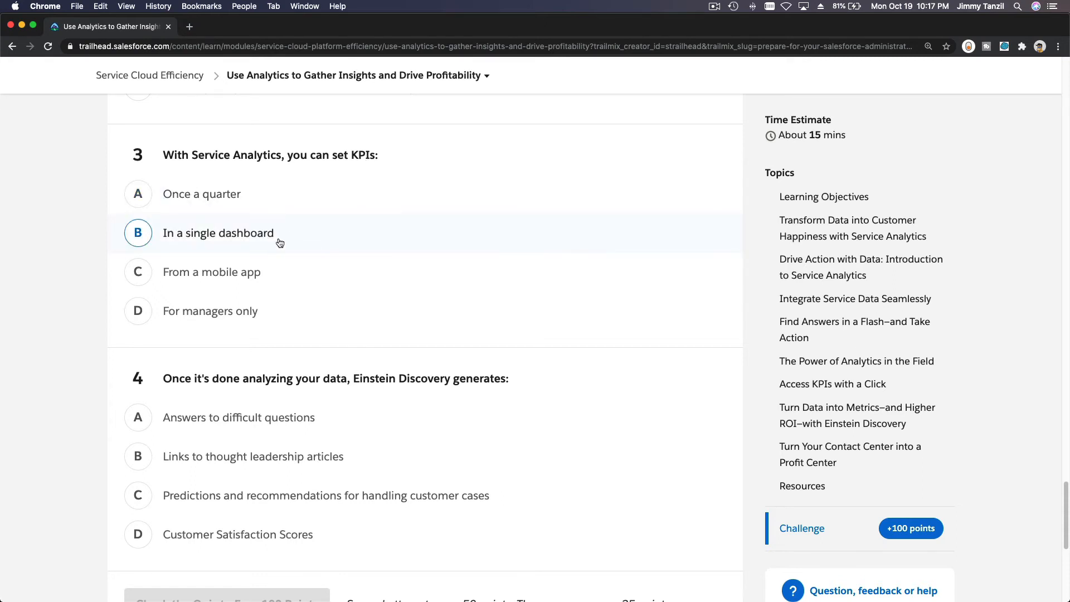
scroll(down, 3)
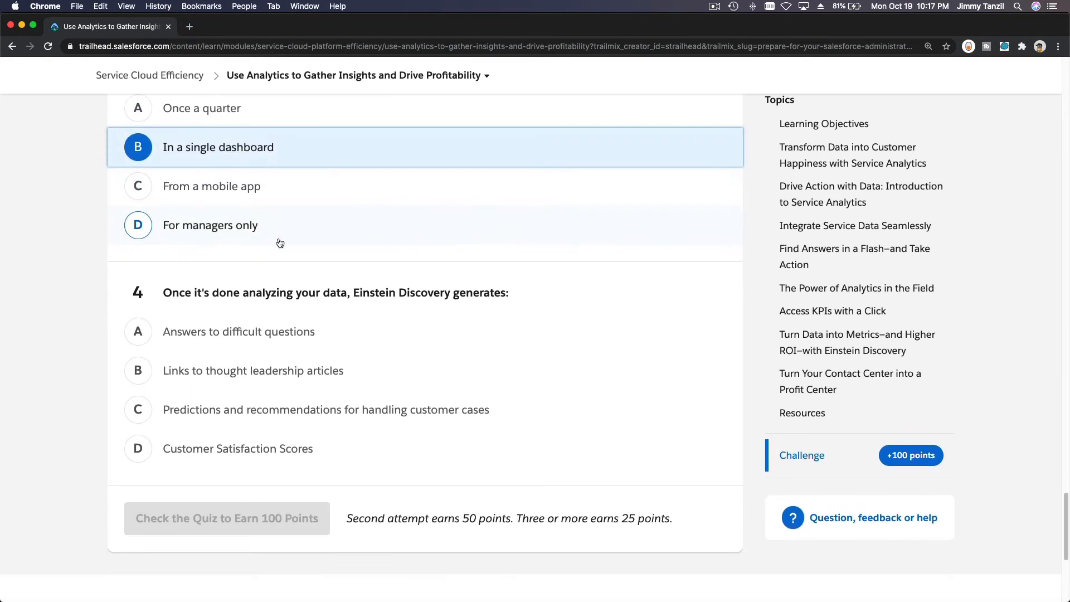
scroll(down, 3)
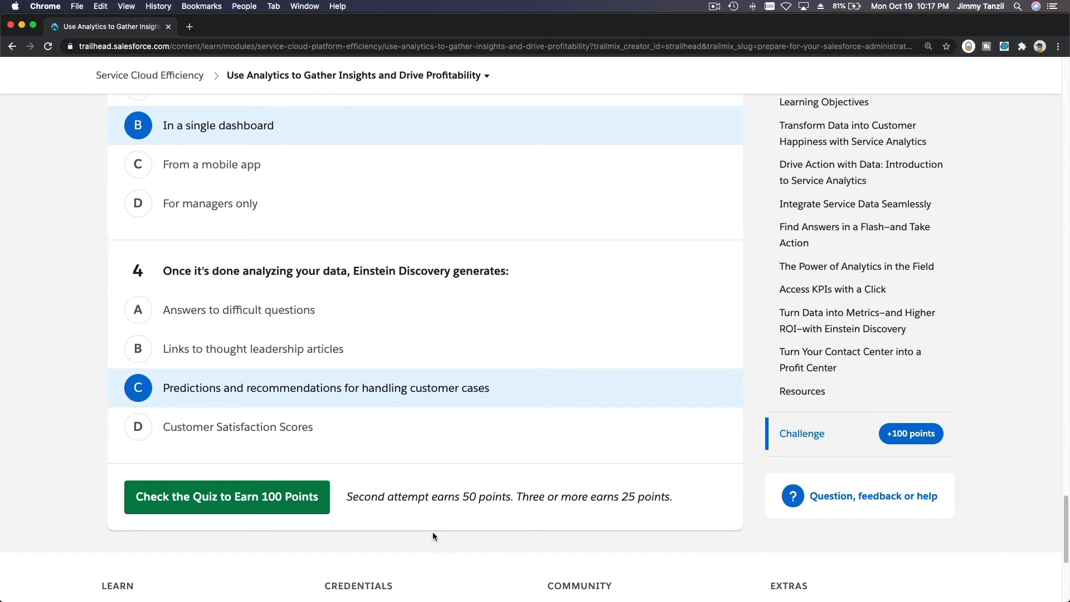
scroll(down, 3)
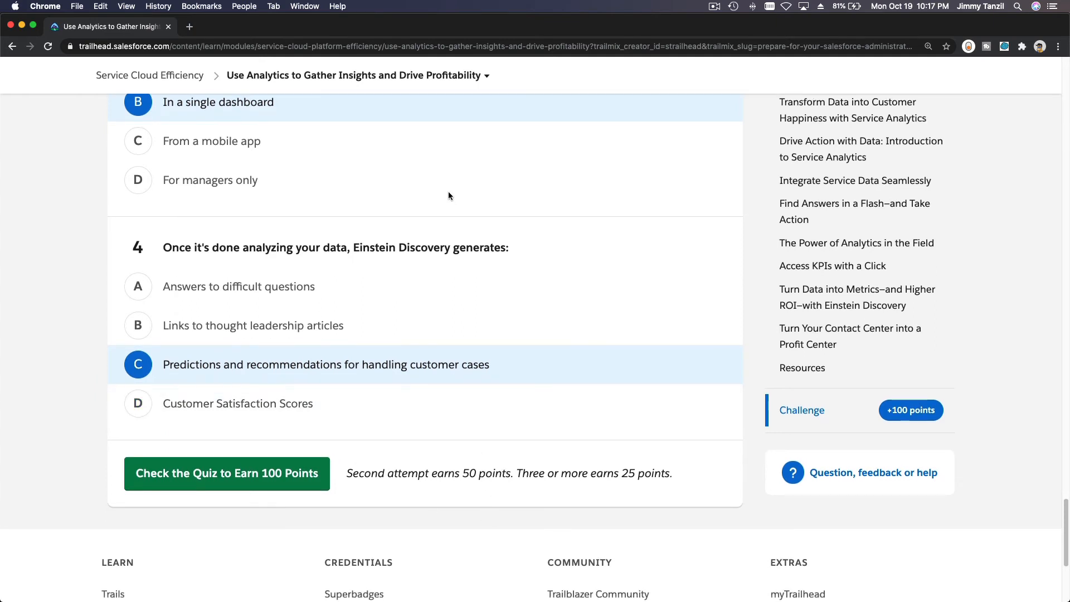
mouse_move(441, 84)
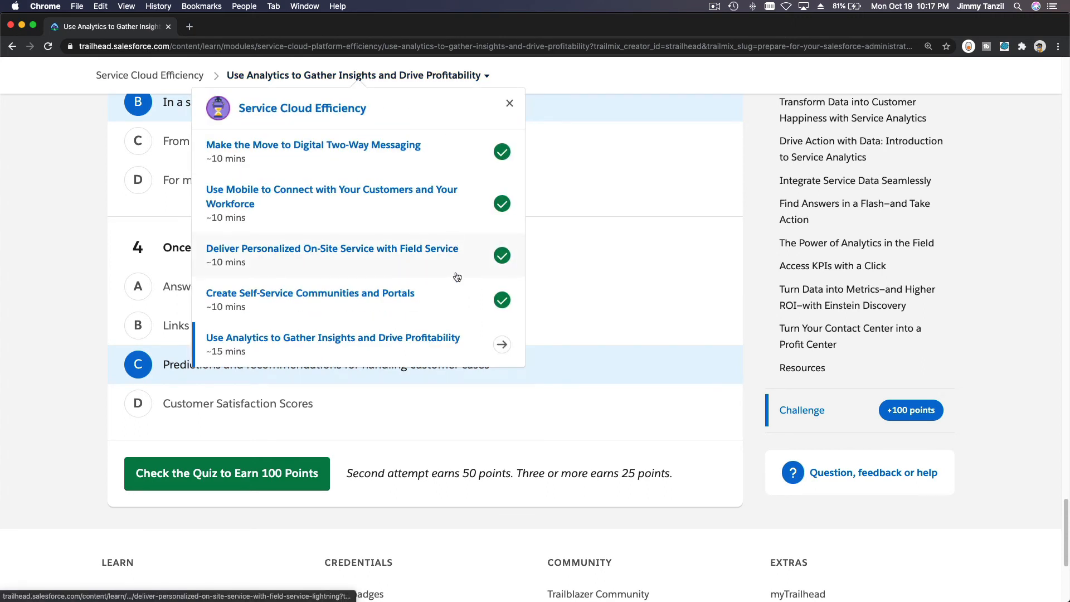
mouse_move(459, 311)
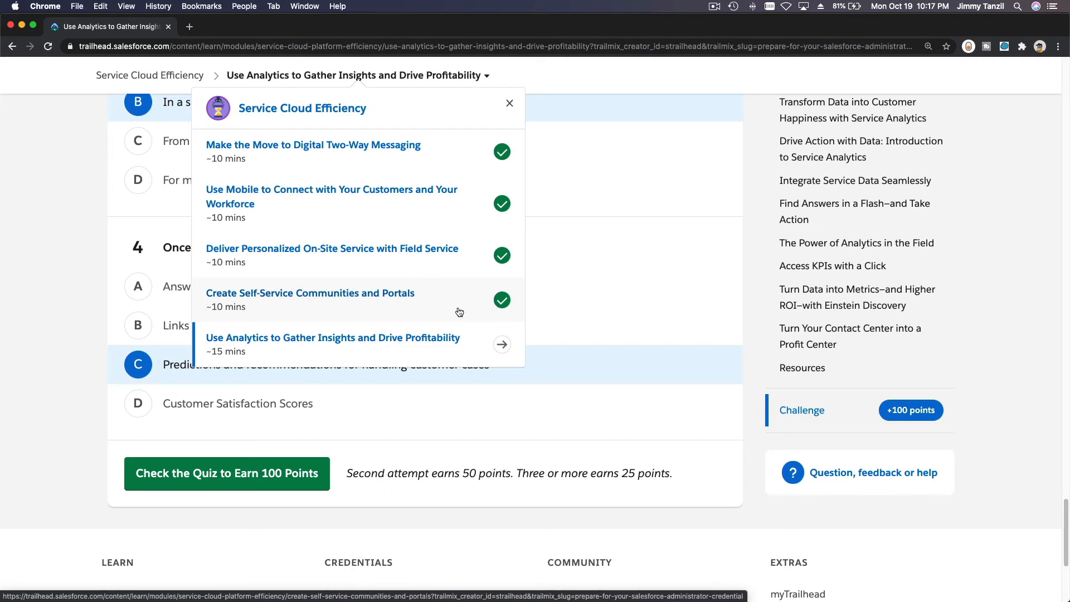
mouse_move(314, 447)
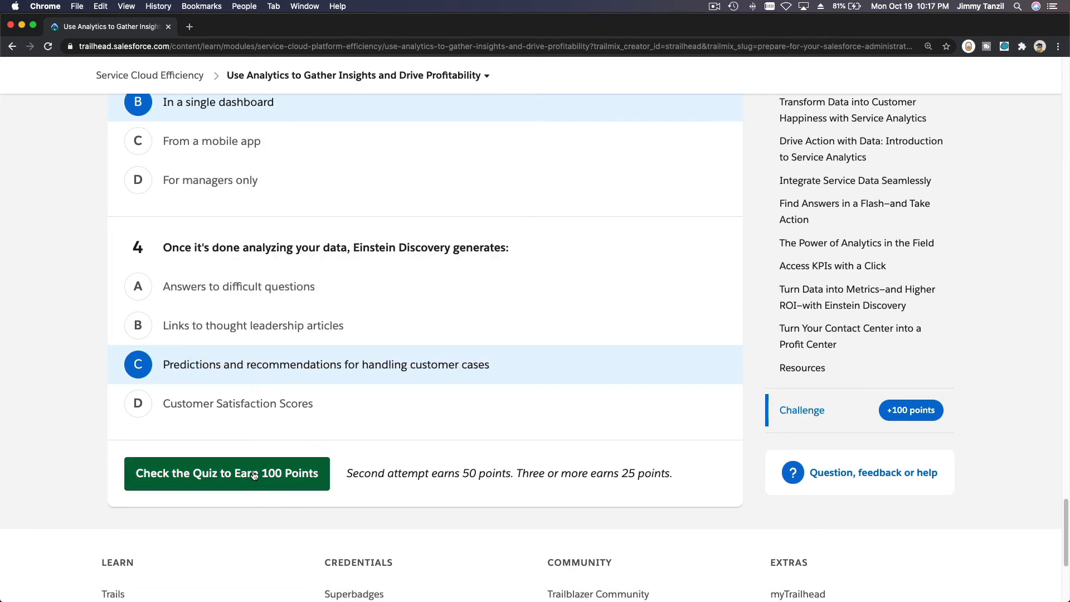
Step: Submit the quiz for 100 points and dismiss the WOOHOO badge popup
click(226, 473)
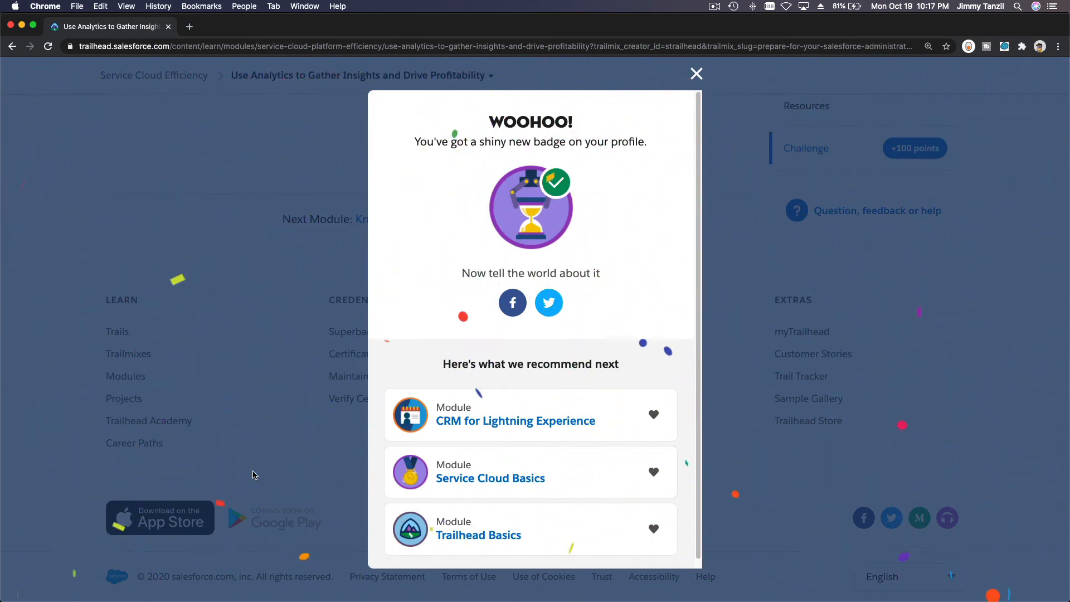
click(696, 73)
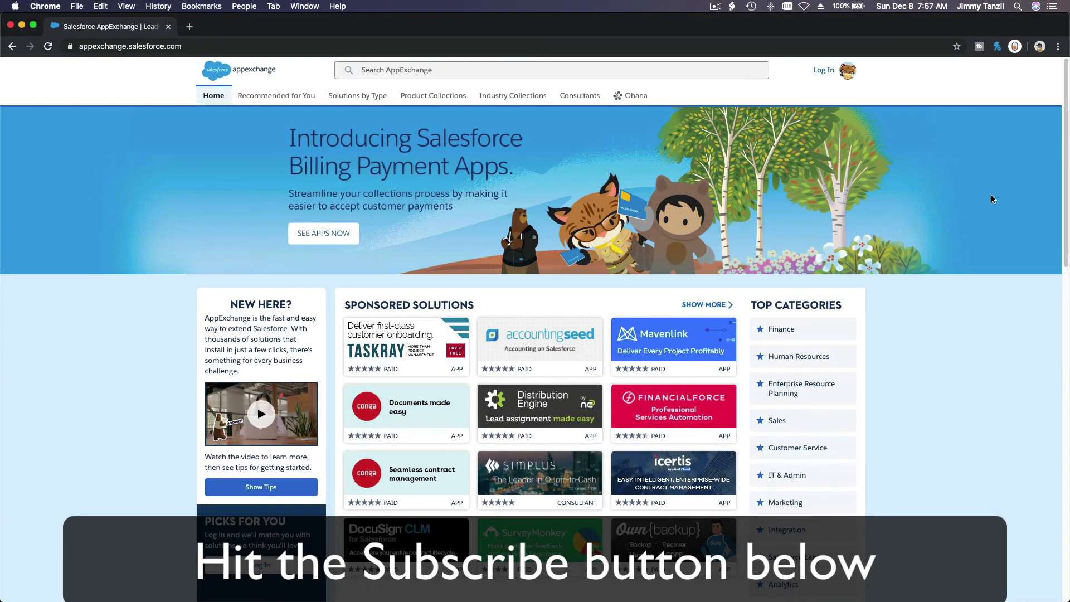
scroll(down, 3)
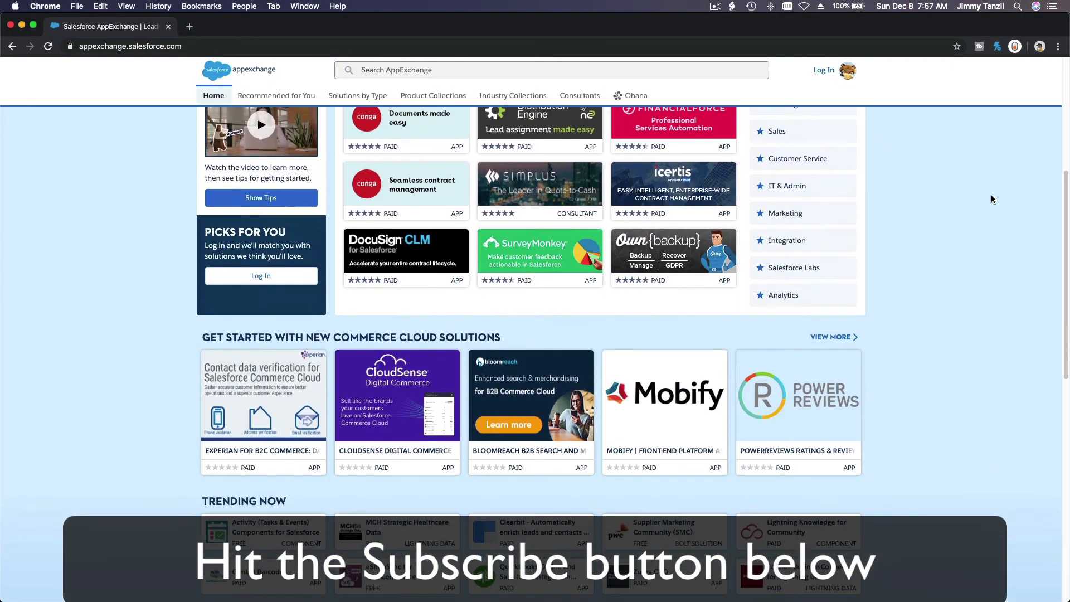
scroll(down, 3)
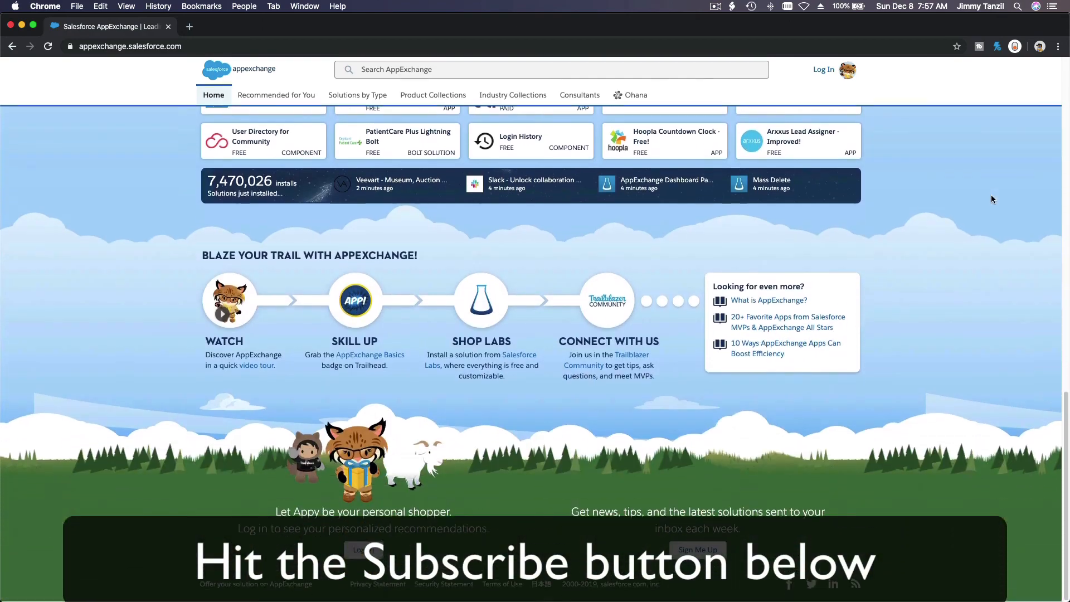